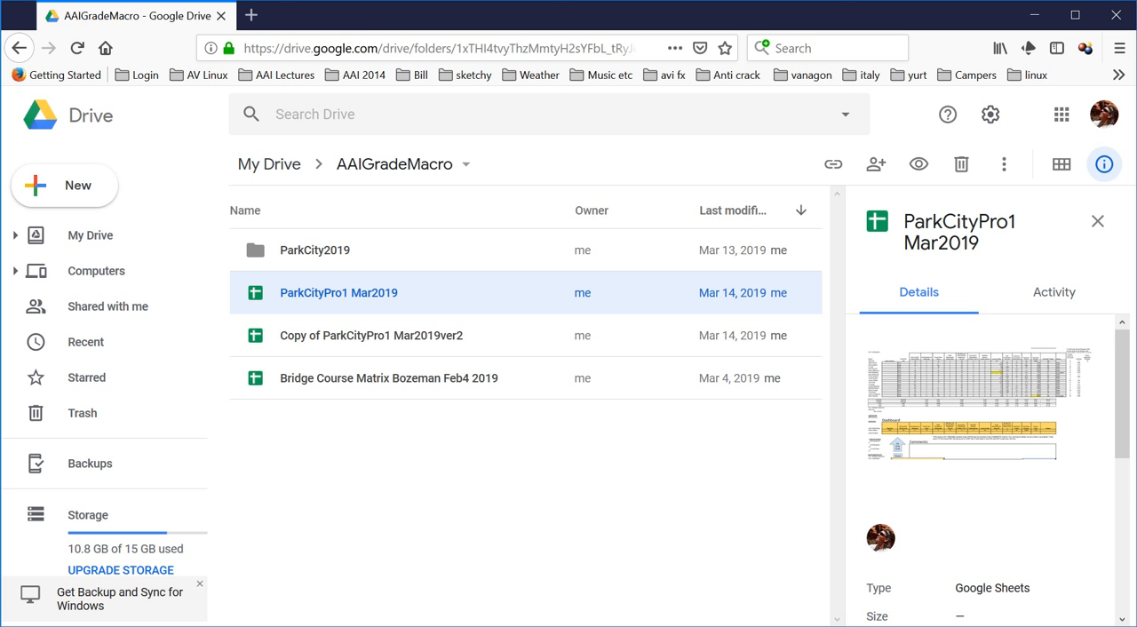
mouse_move(594, 461)
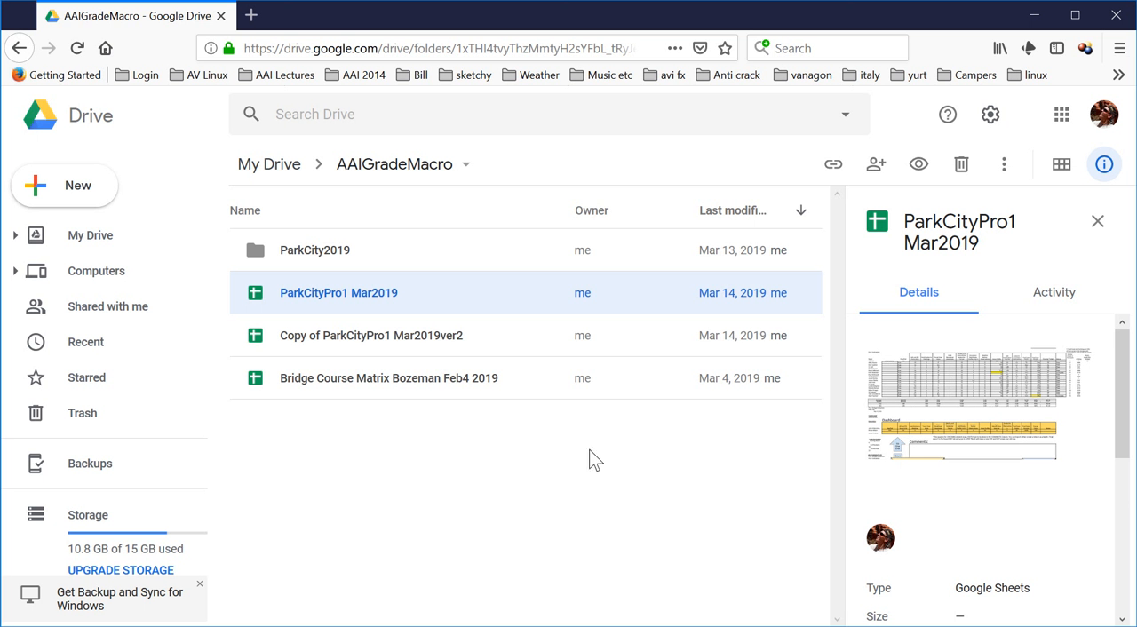
mouse_move(679, 456)
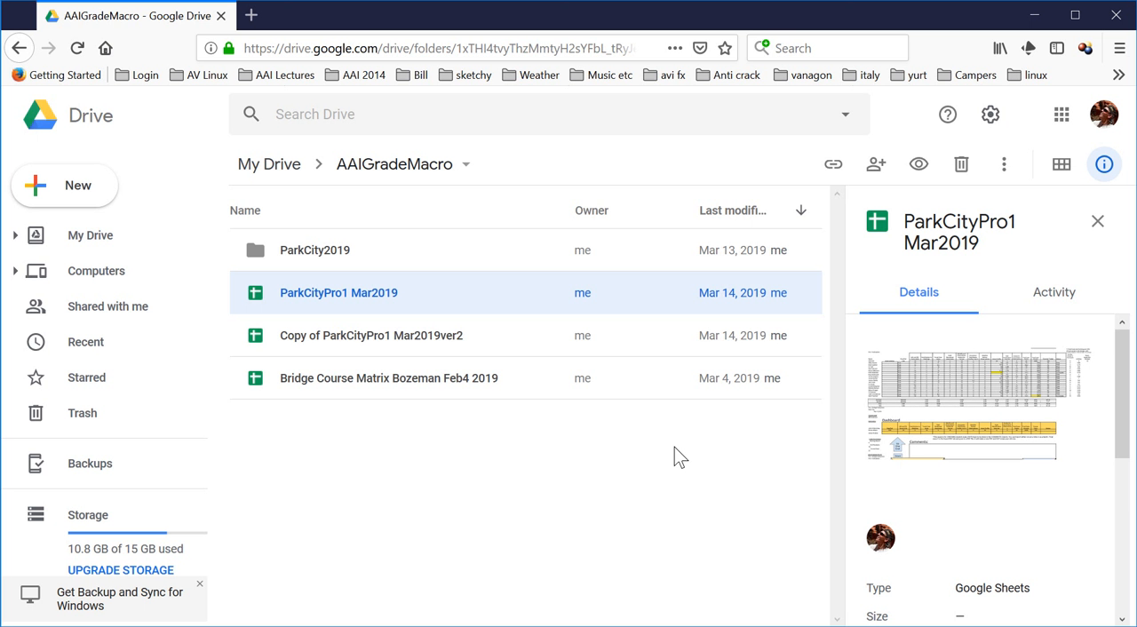
mouse_move(651, 462)
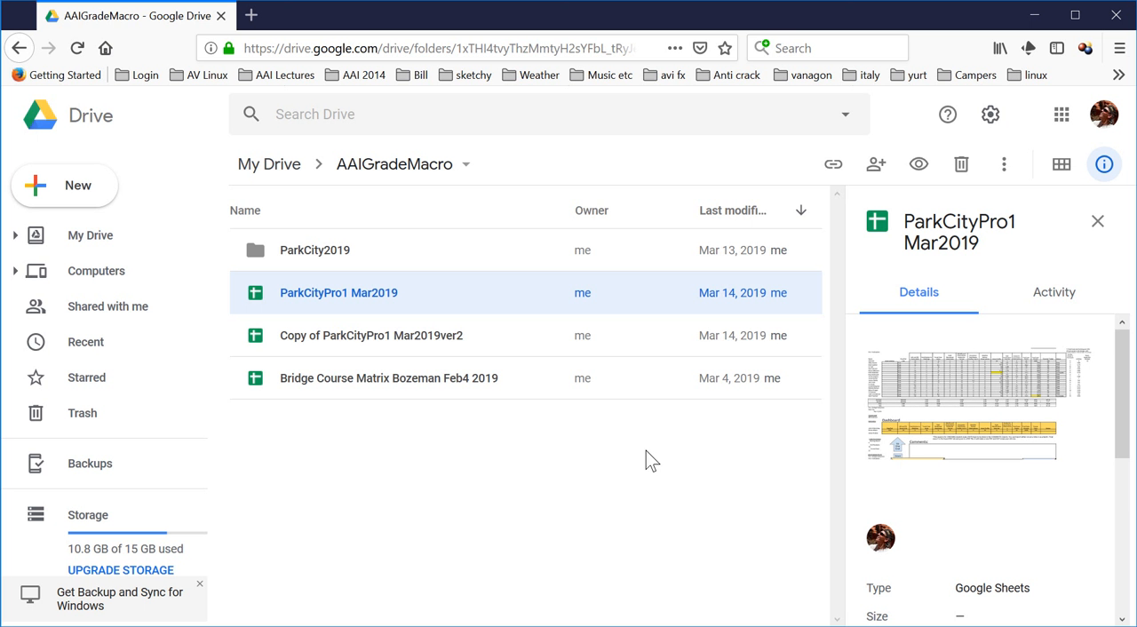
mouse_move(644, 453)
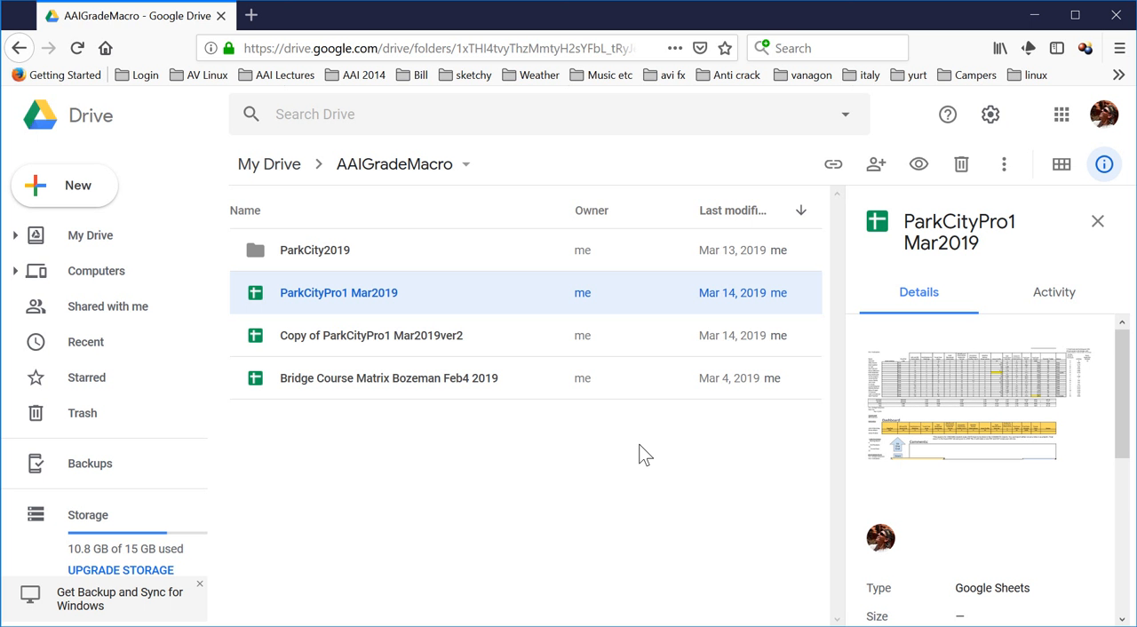
- Make a copy of ParkCityPro1 Mar2019 and move it into the ParkCity2019 folder
right_click(338, 292)
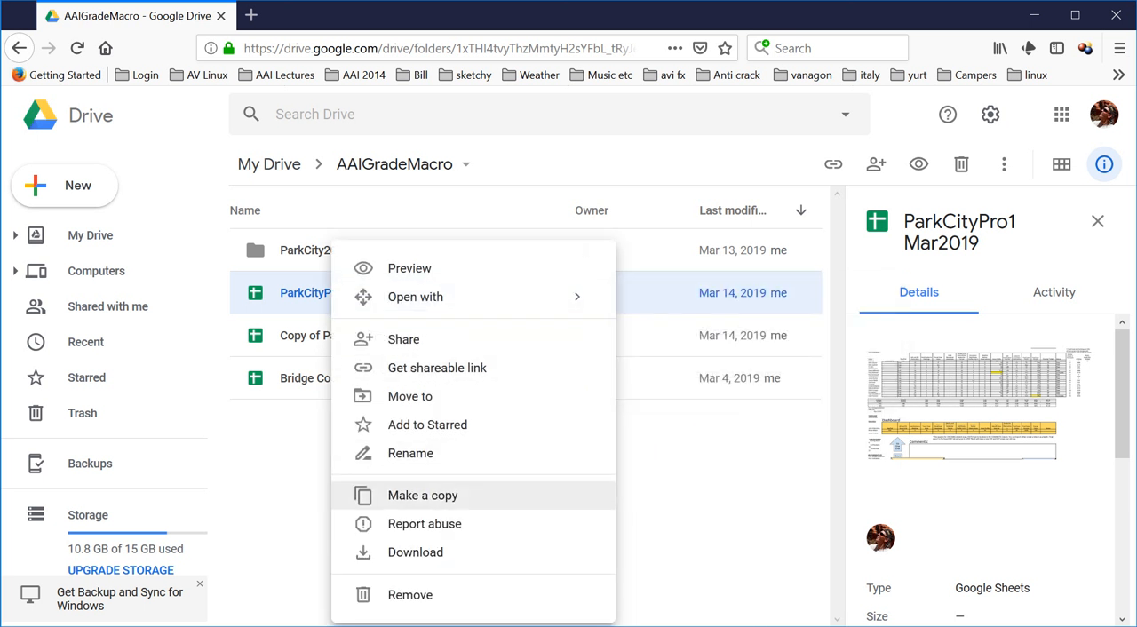
click(423, 494)
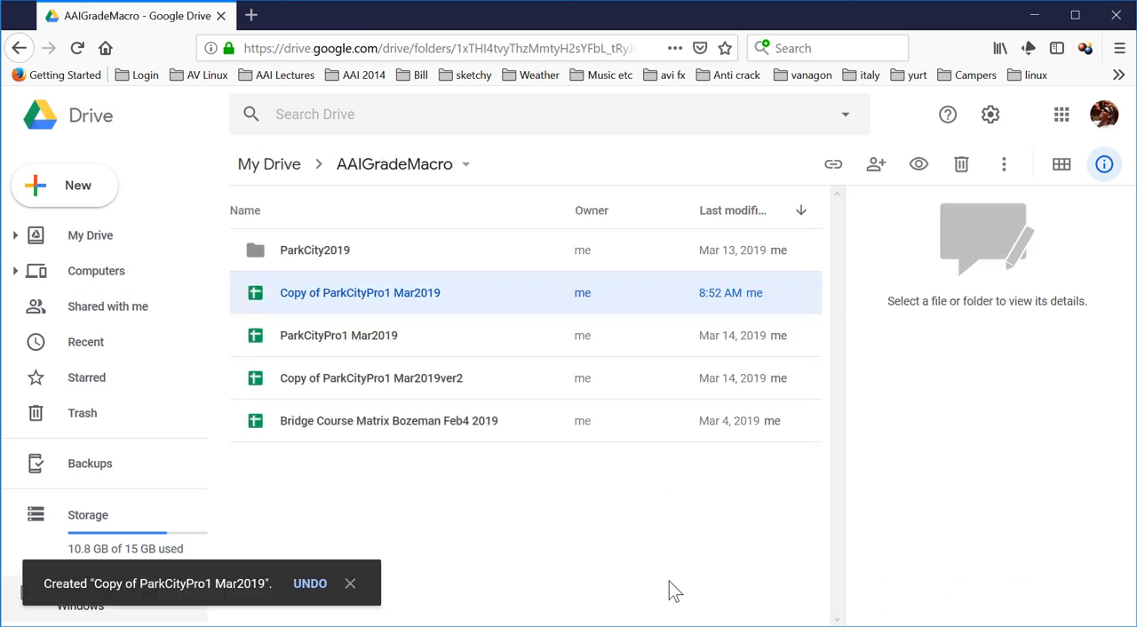
click(359, 291)
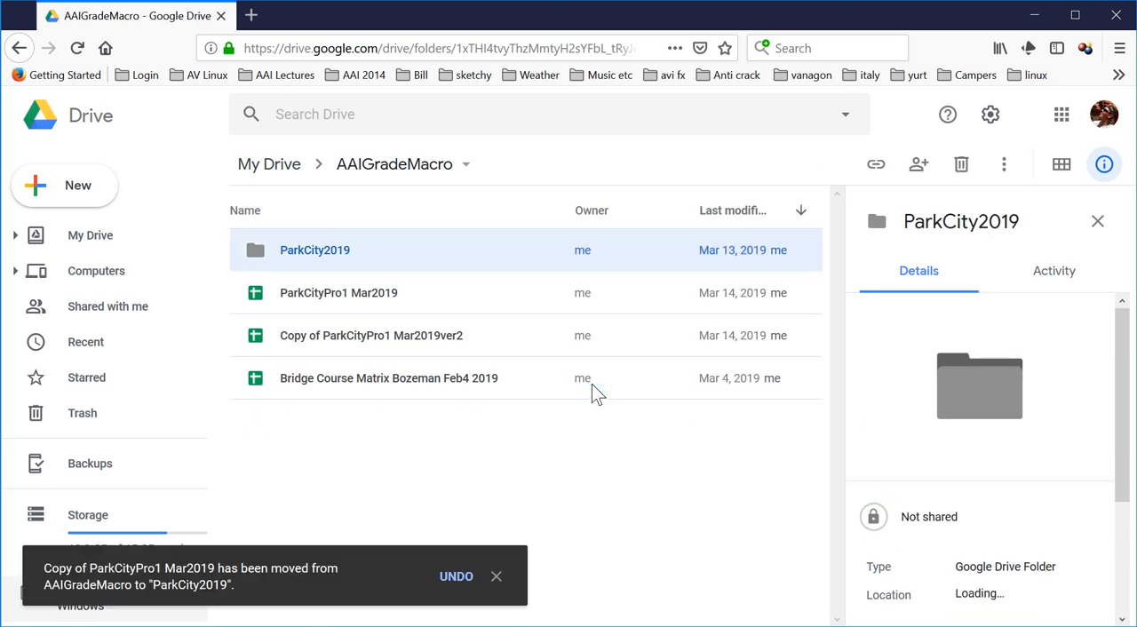
- Open the ParkCity2019 folder and select the copied spreadsheet to show its details
double_click(314, 248)
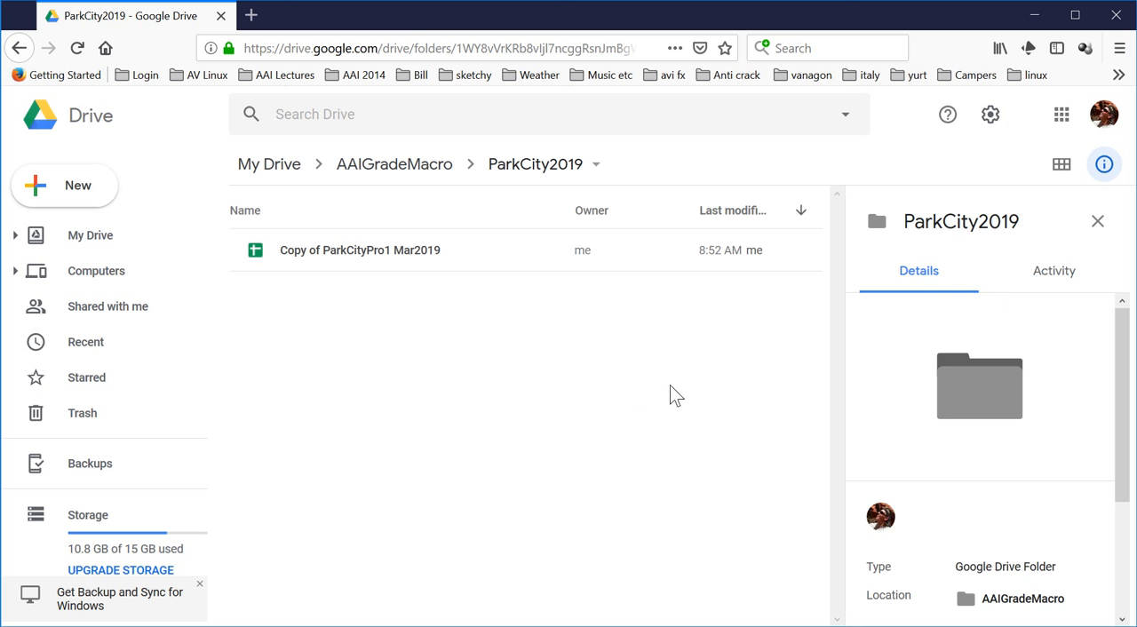
mouse_move(833, 429)
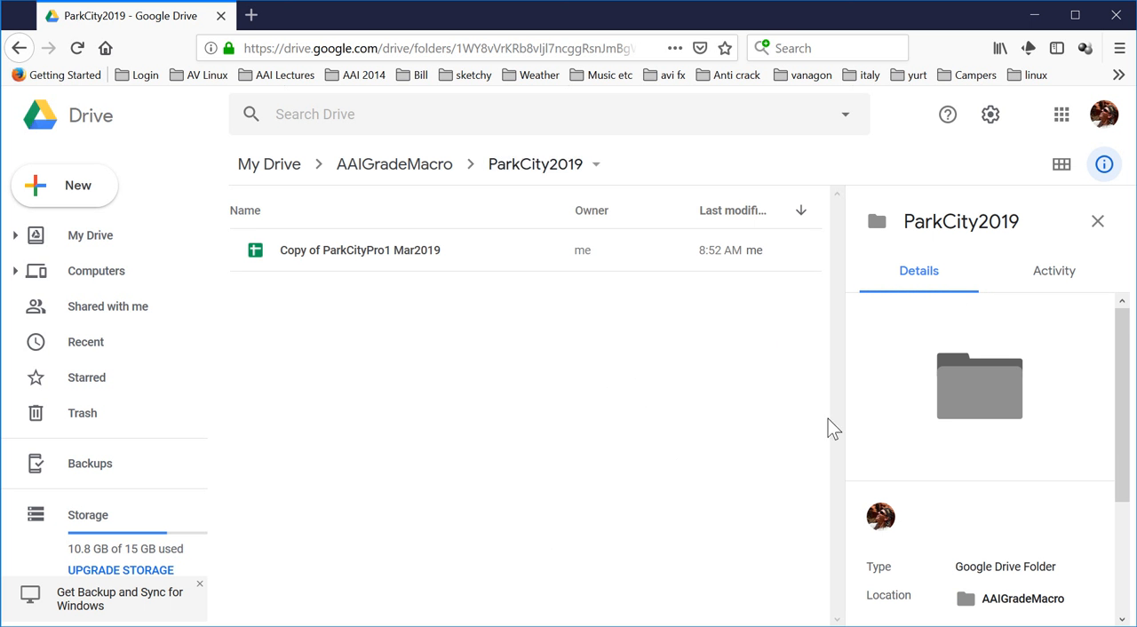
mouse_move(670, 416)
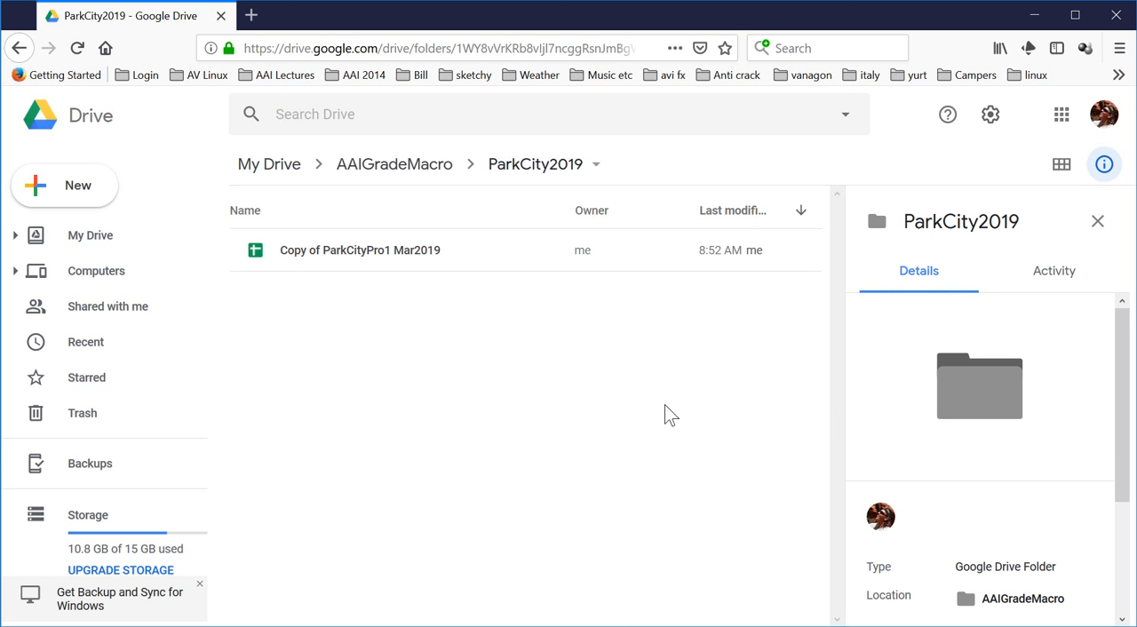
click(359, 249)
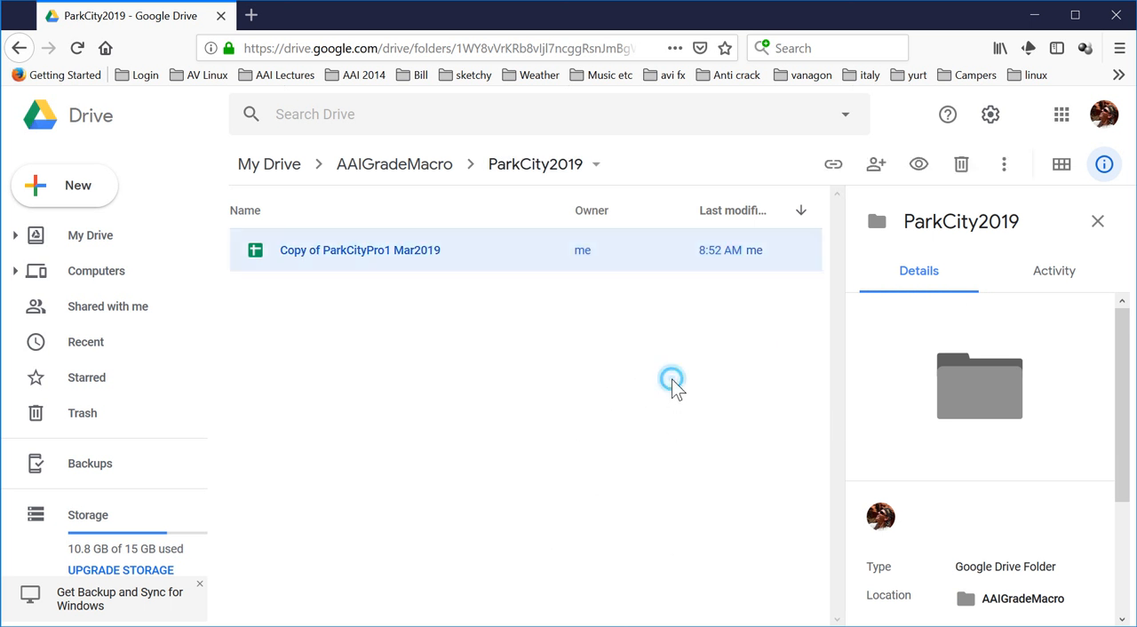
click(359, 249)
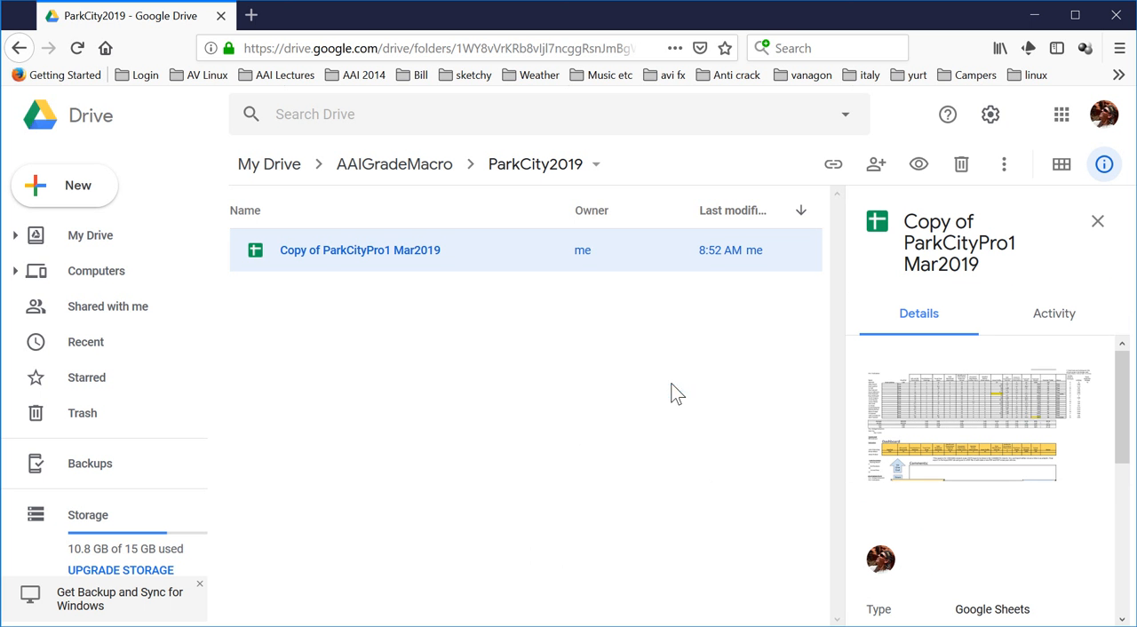
- Open the copied spreadsheet in Sheets and set the zoom to 75%
double_click(359, 249)
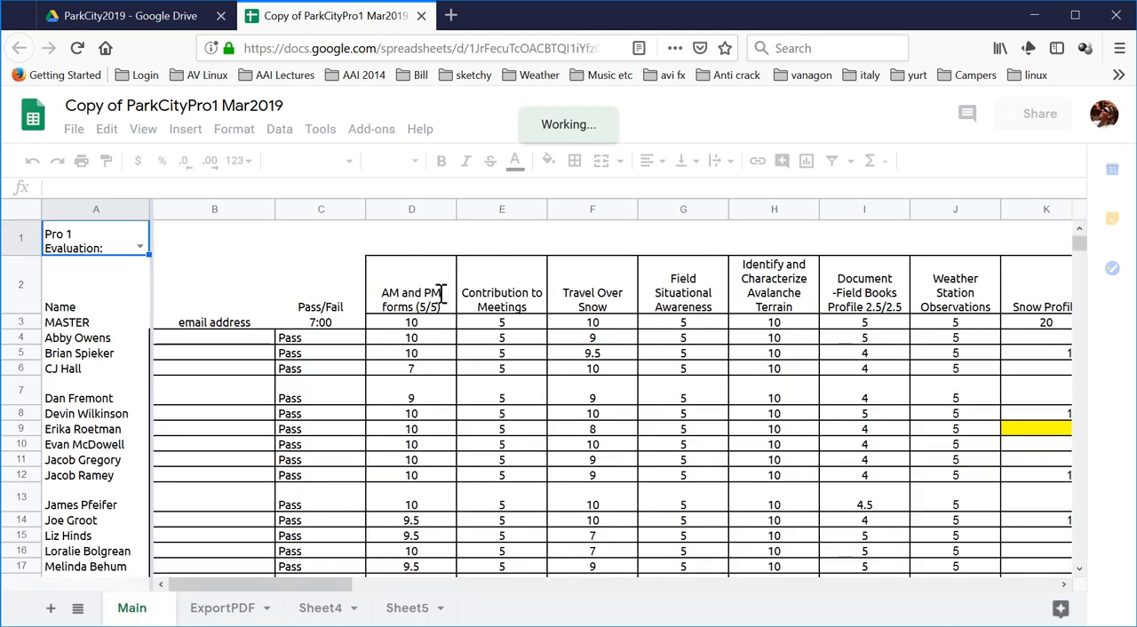
click(149, 160)
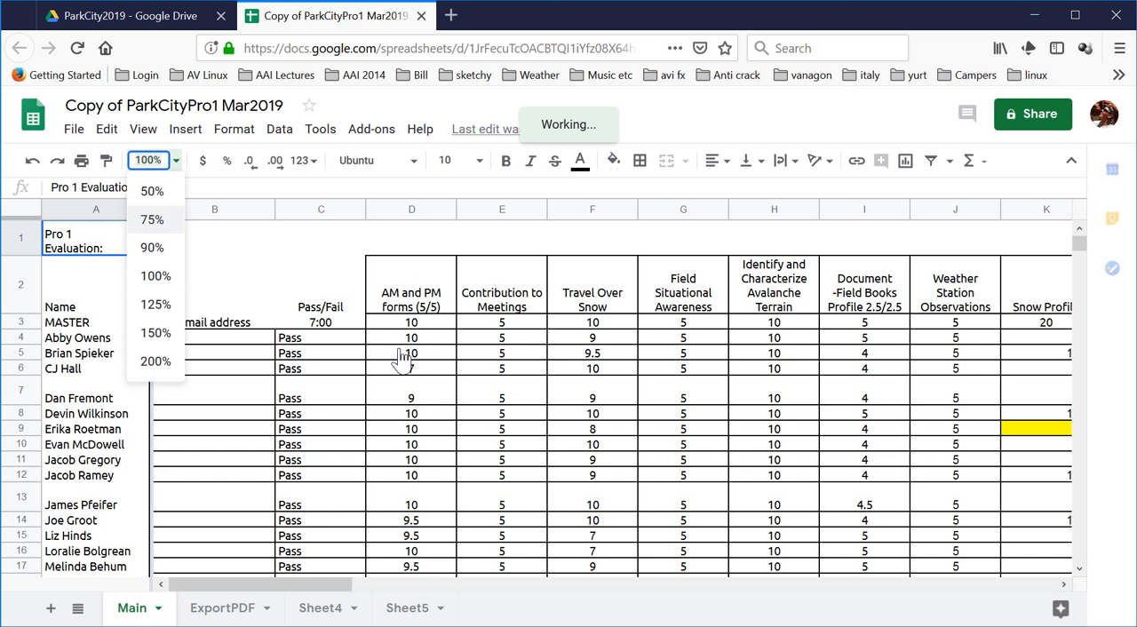
click(153, 220)
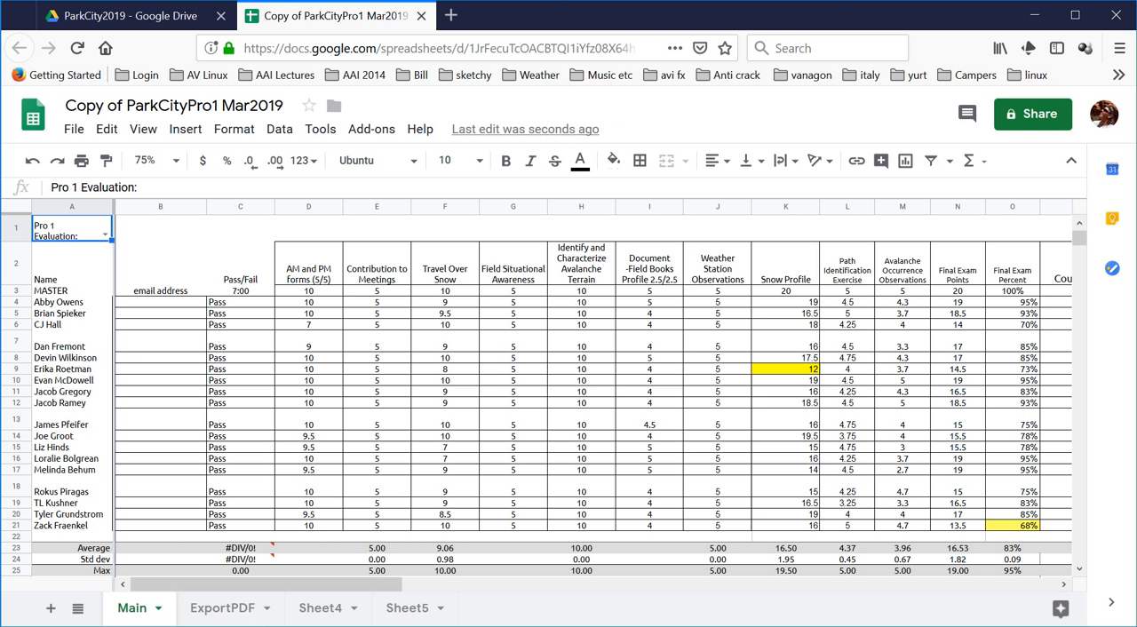
scroll(right, 3)
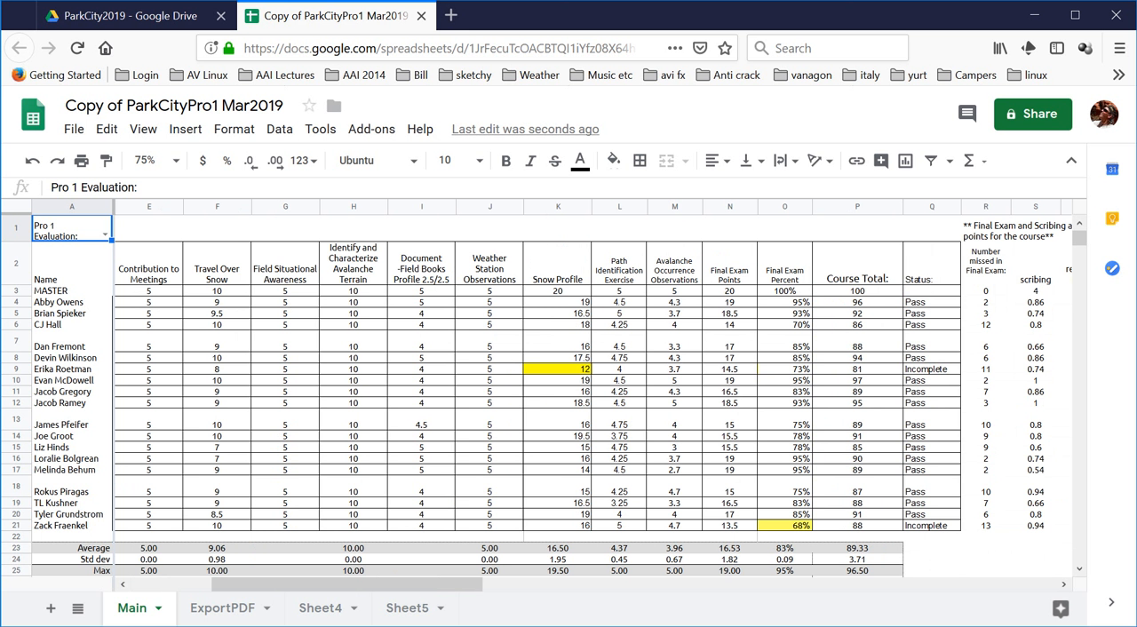
scroll(right, 3)
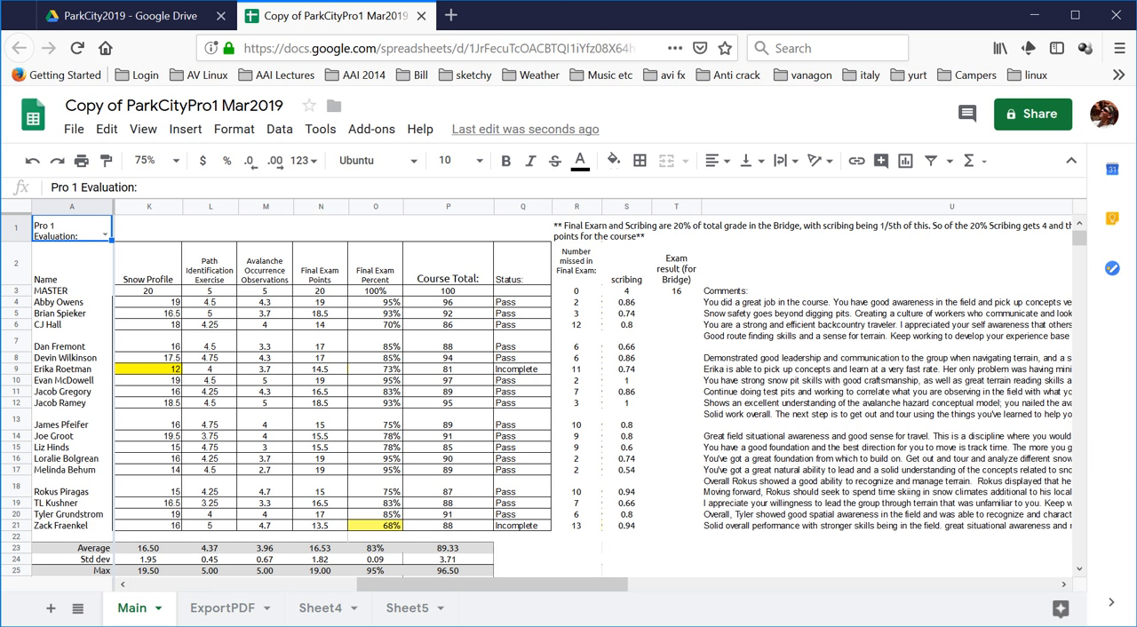
click(885, 302)
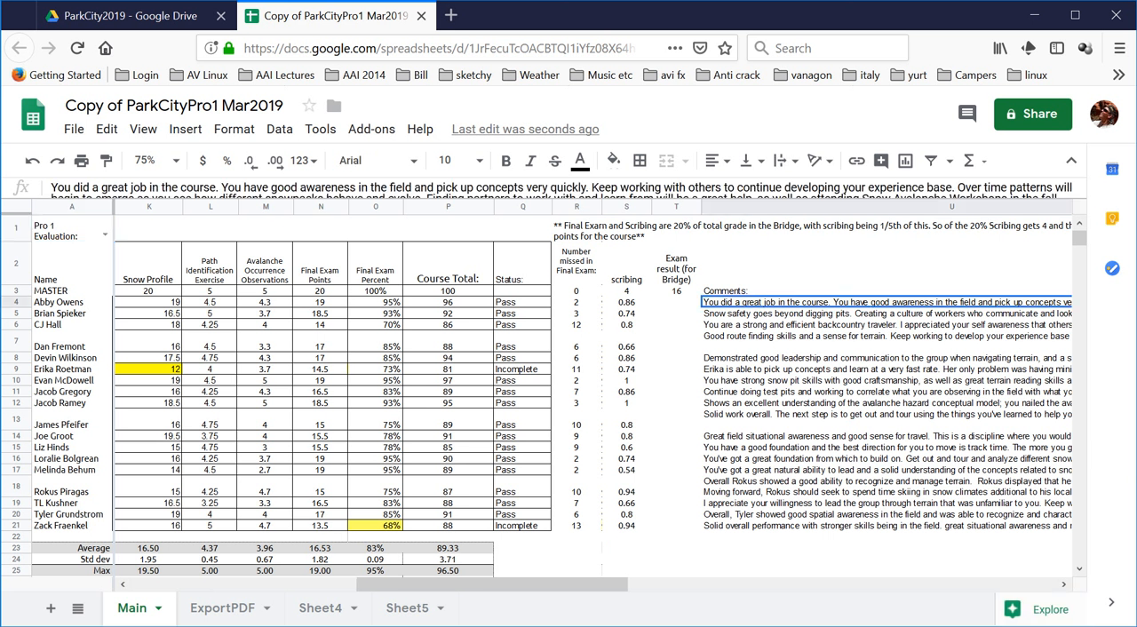
scroll(right, 3)
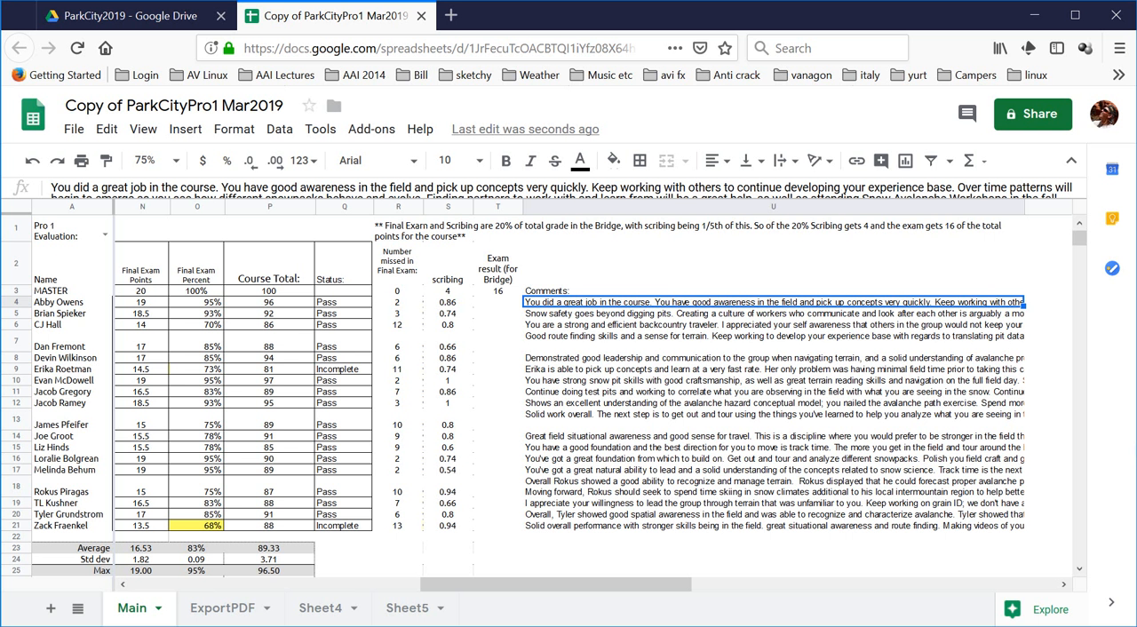
click(773, 302)
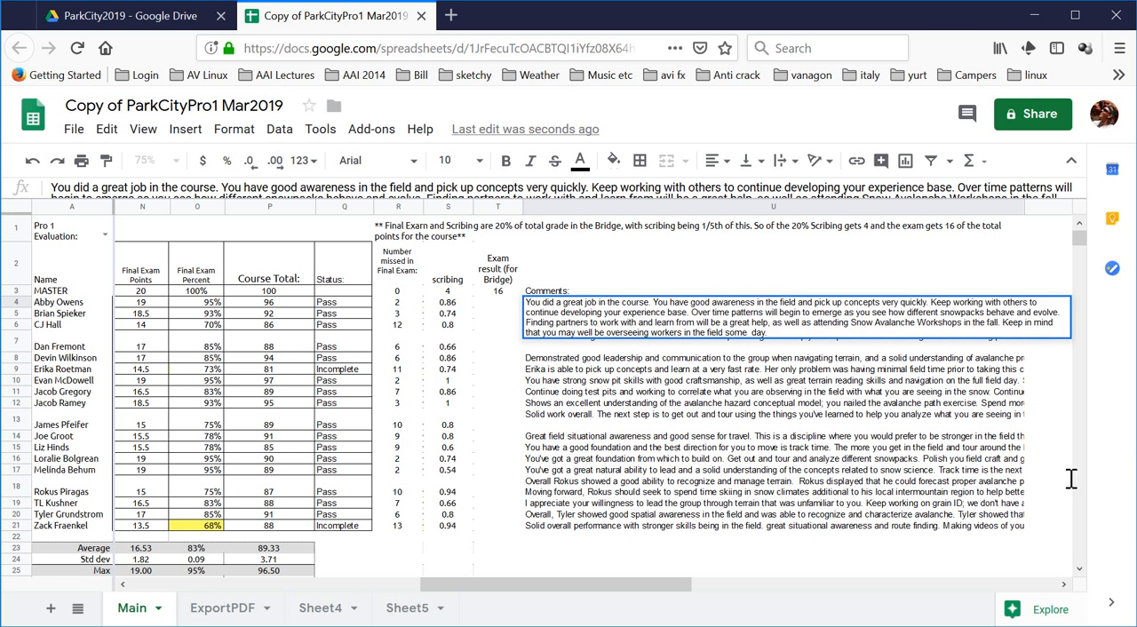
click(773, 316)
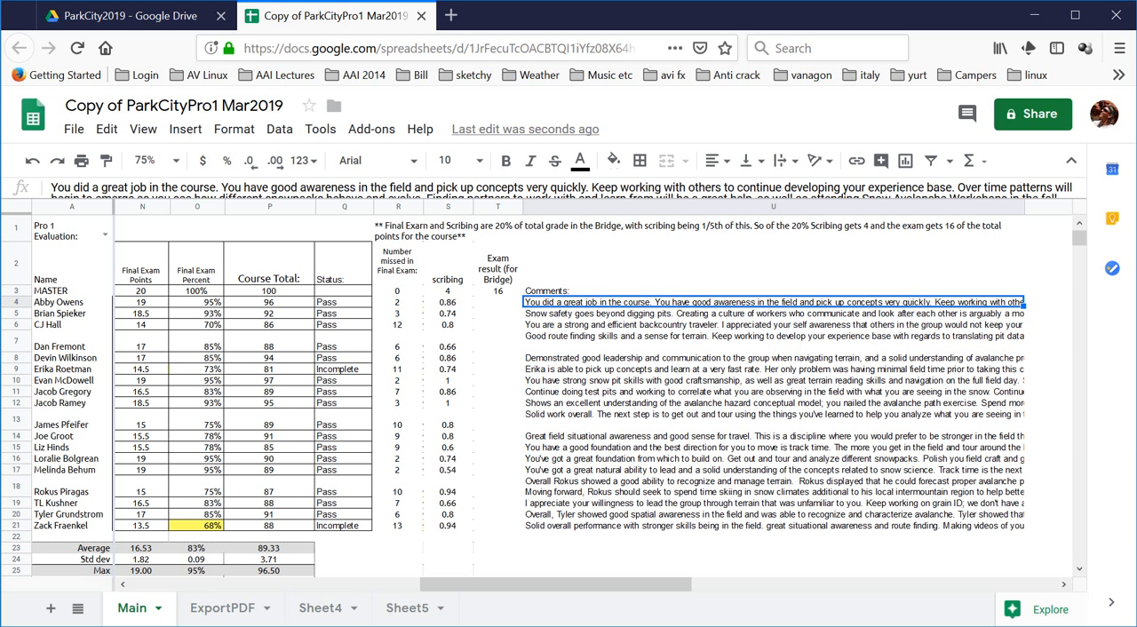
- Scroll to the Dashboard section and zoom the sheet out to 50% so it fits on screen
scroll(left, 3)
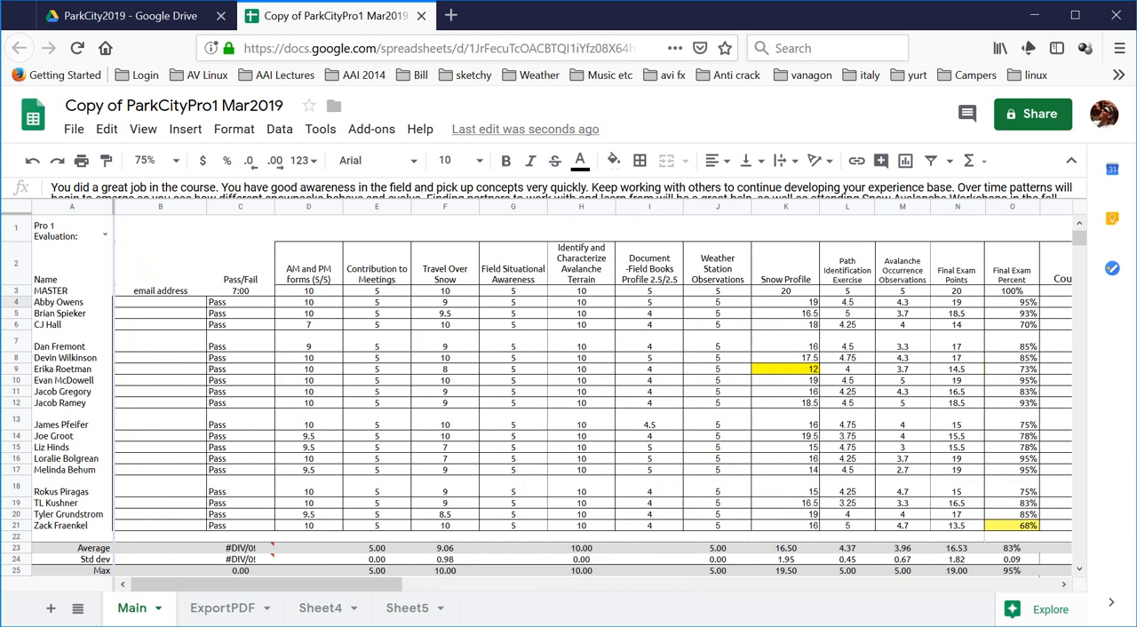
scroll(down, 3)
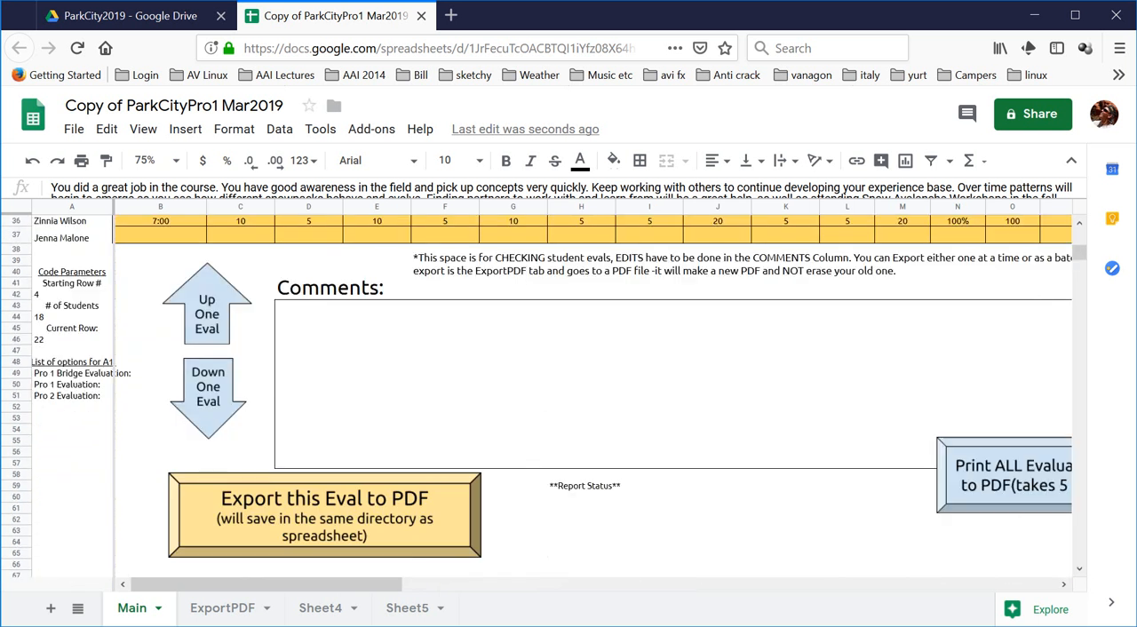
scroll(up, 3)
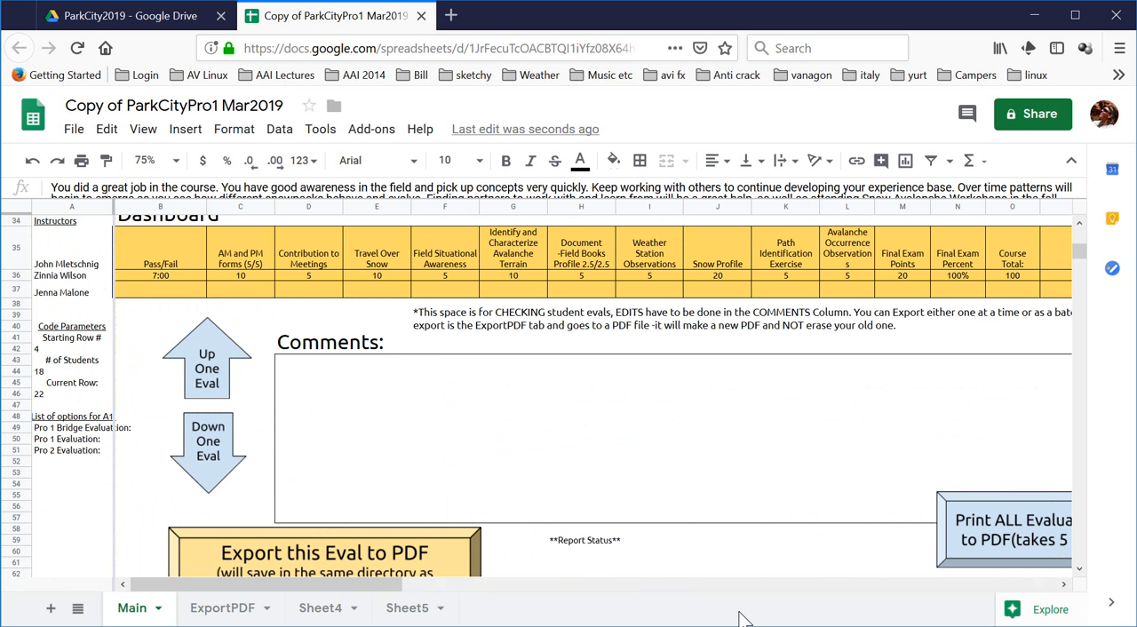
scroll(up, 3)
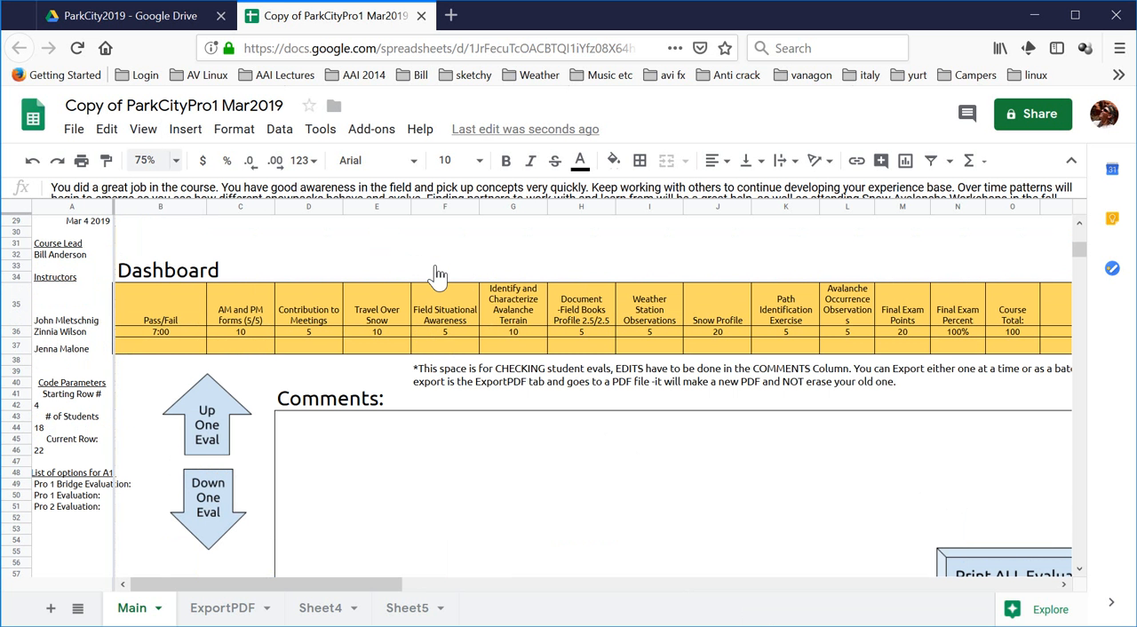
click(147, 160)
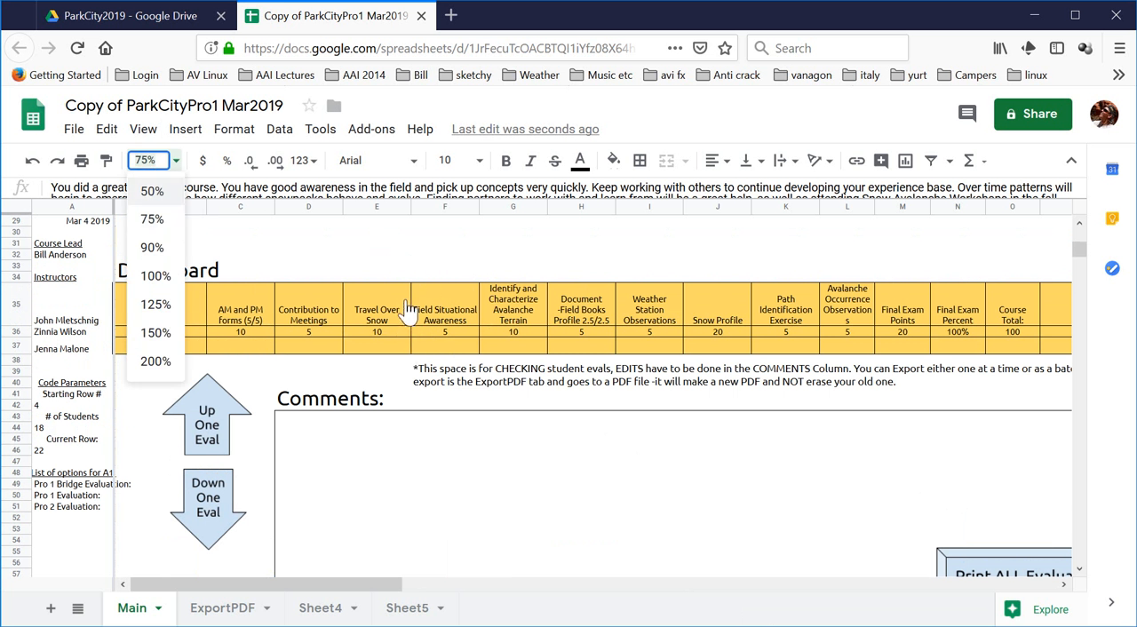
click(151, 190)
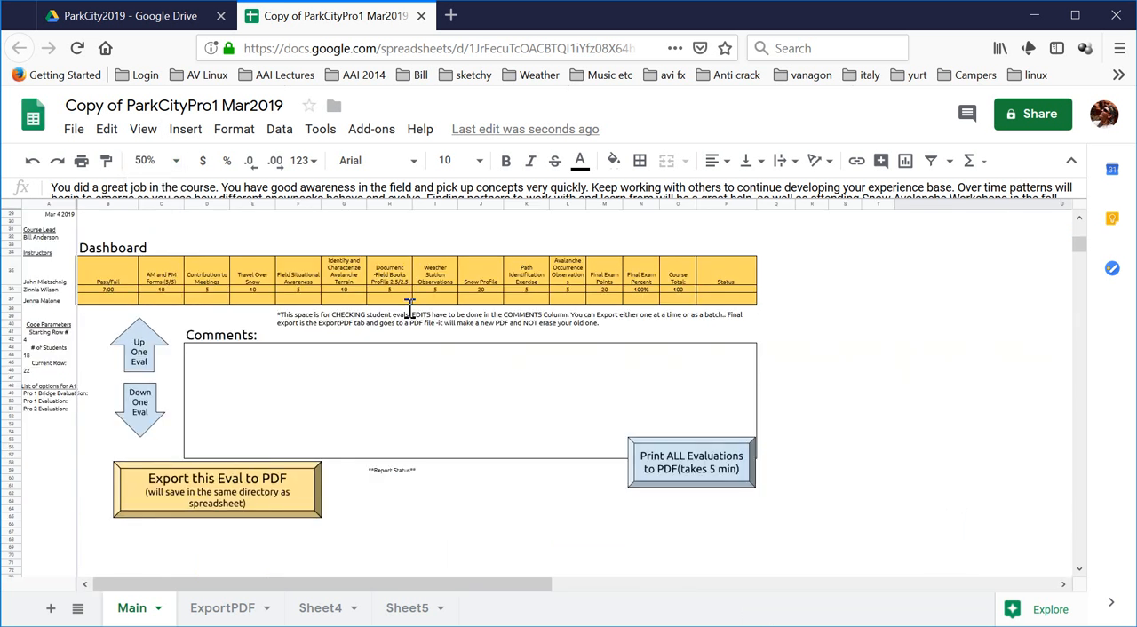
click(174, 160)
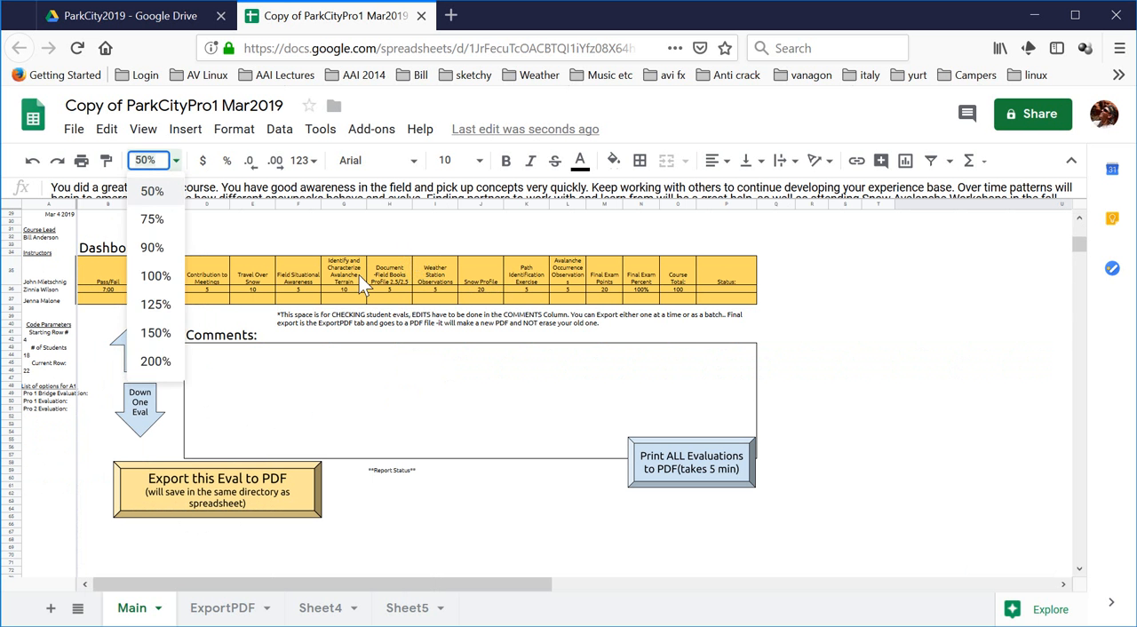
mouse_move(368, 284)
text(60)
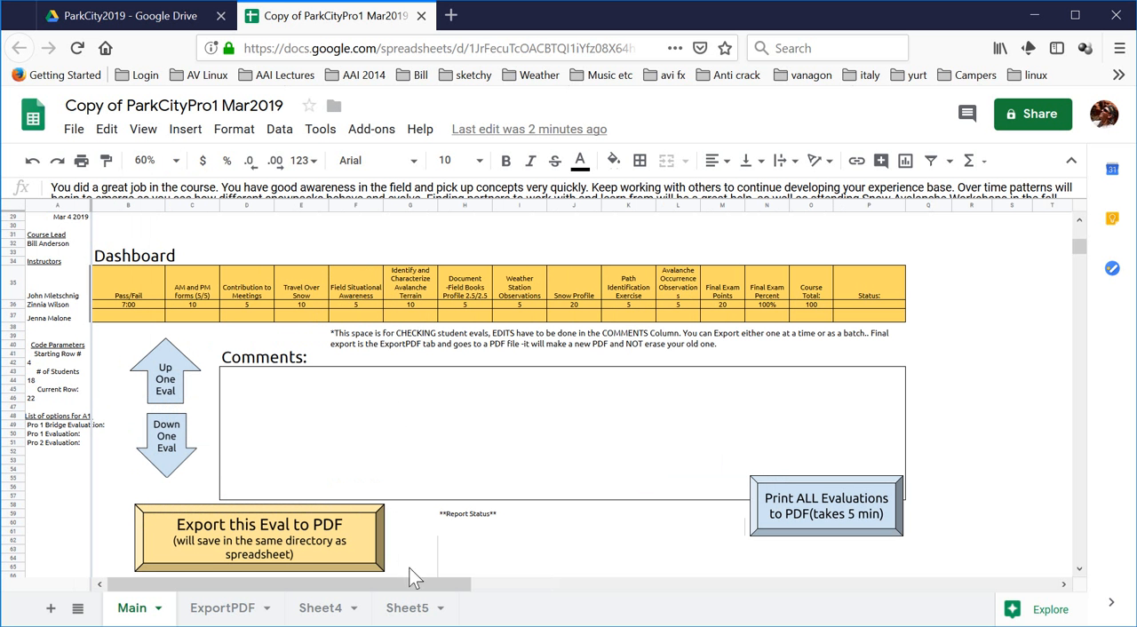
- Run 'Export this Eval to PDF' and continue past the Authorization Required prompt
click(423, 547)
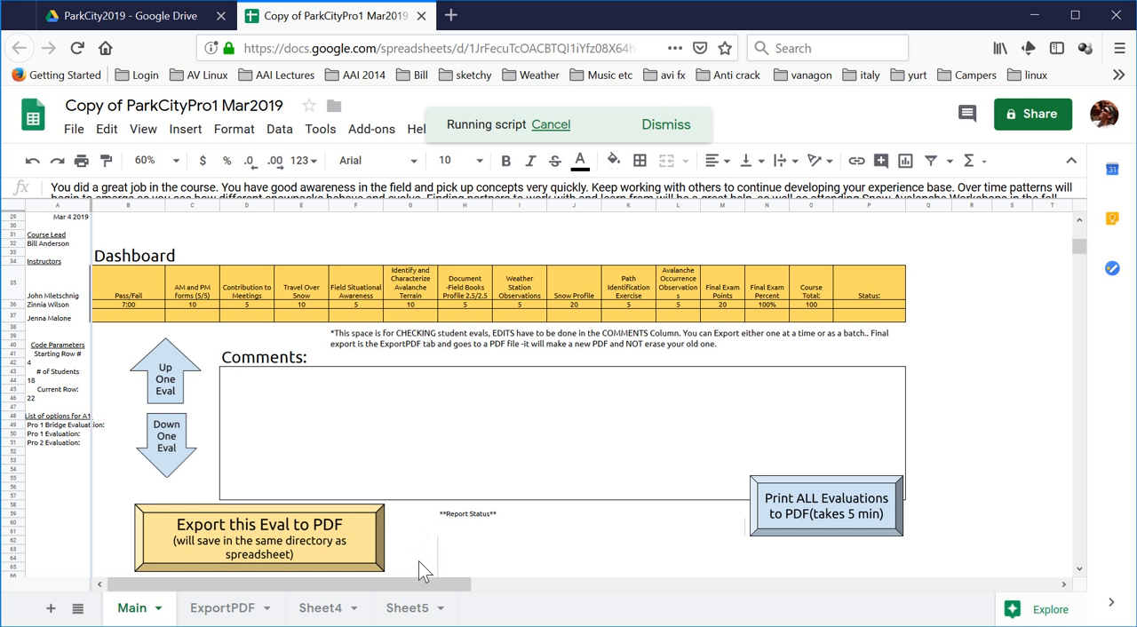
mouse_move(789, 241)
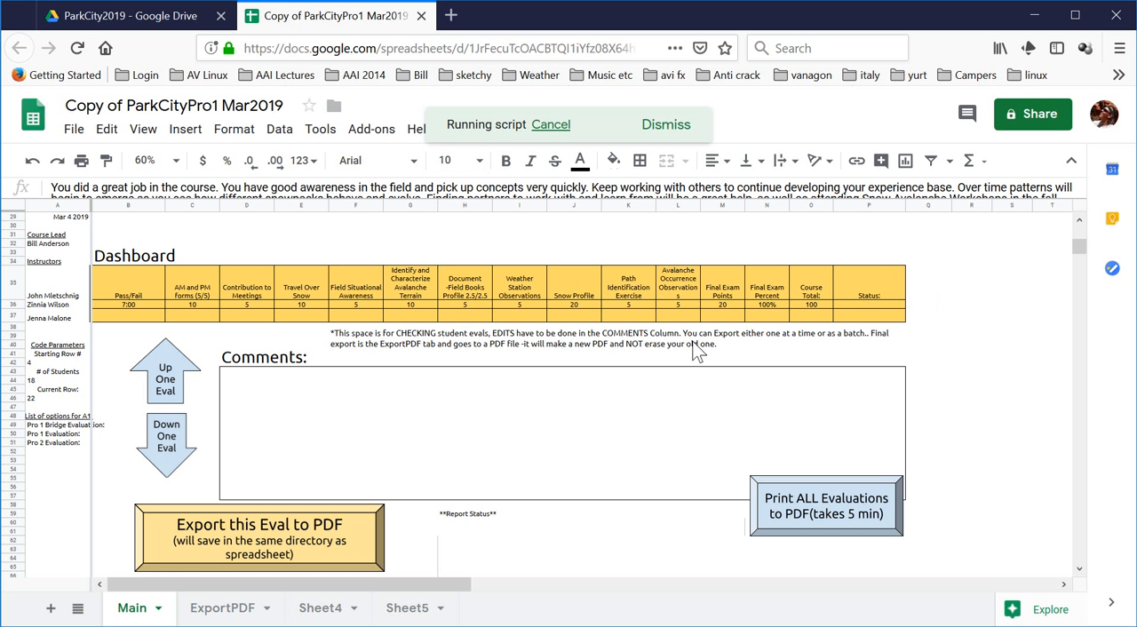
mouse_move(679, 579)
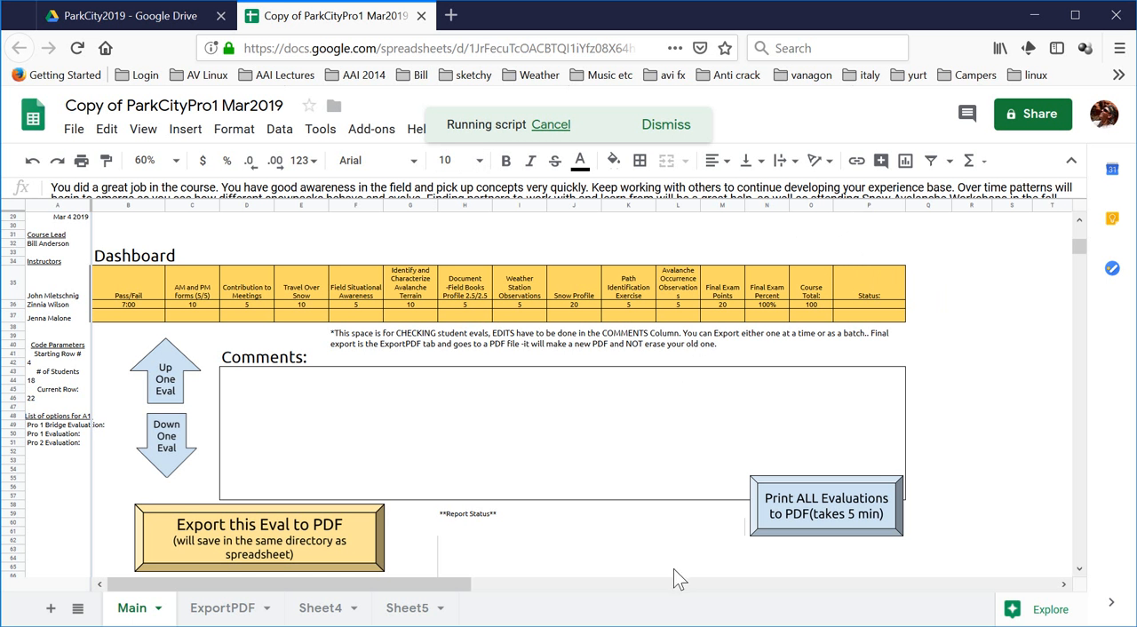
mouse_move(435, 608)
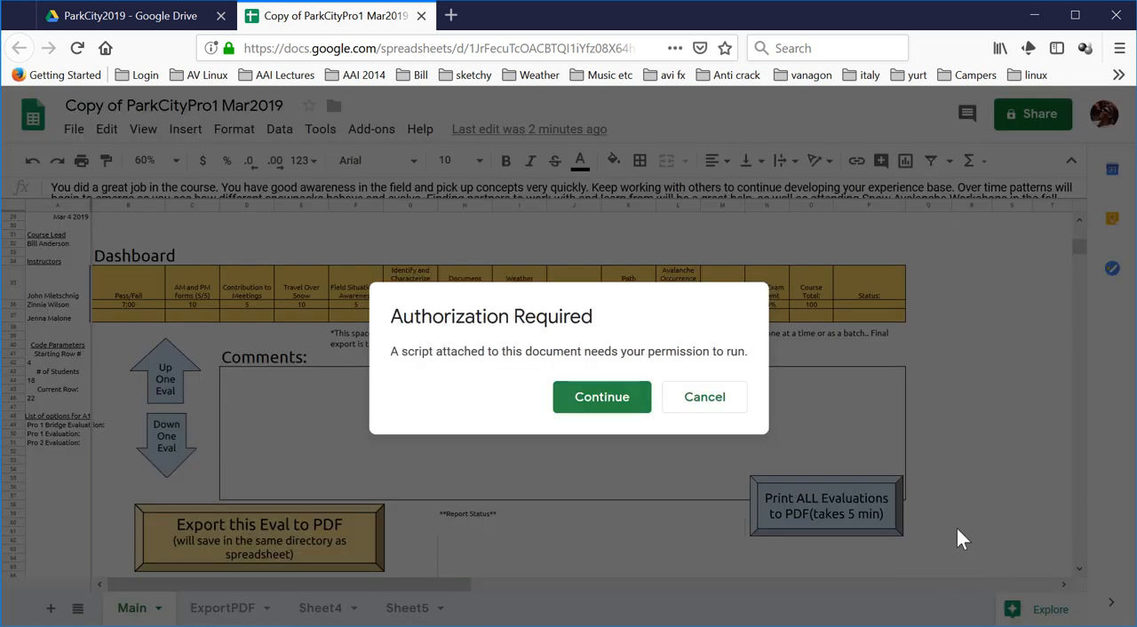
mouse_move(826, 547)
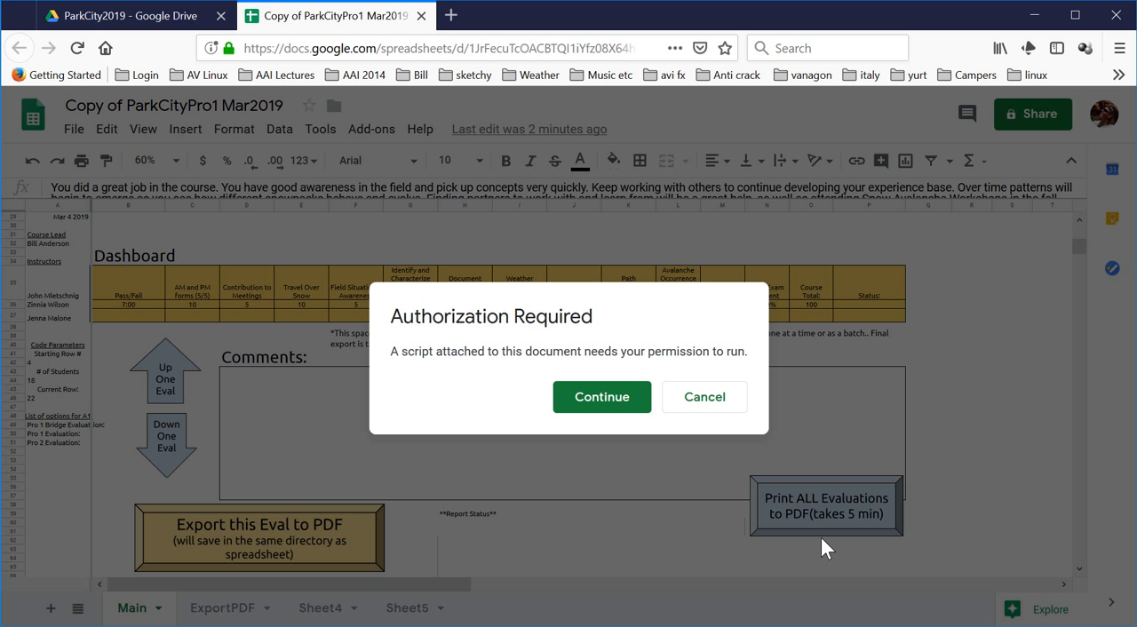
mouse_move(996, 590)
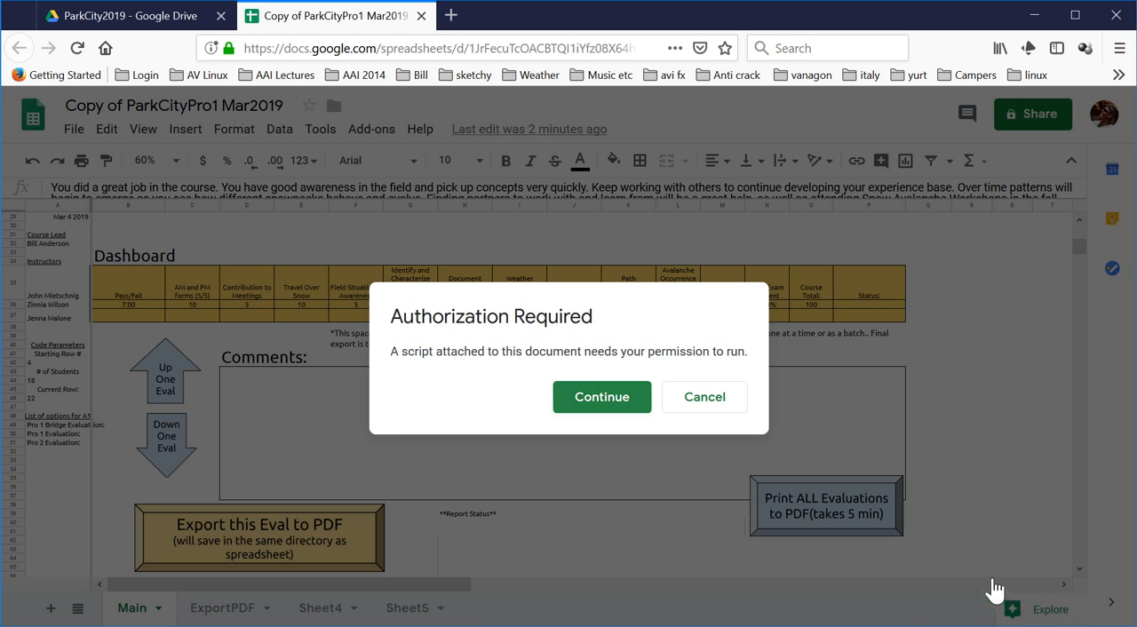
mouse_move(1006, 587)
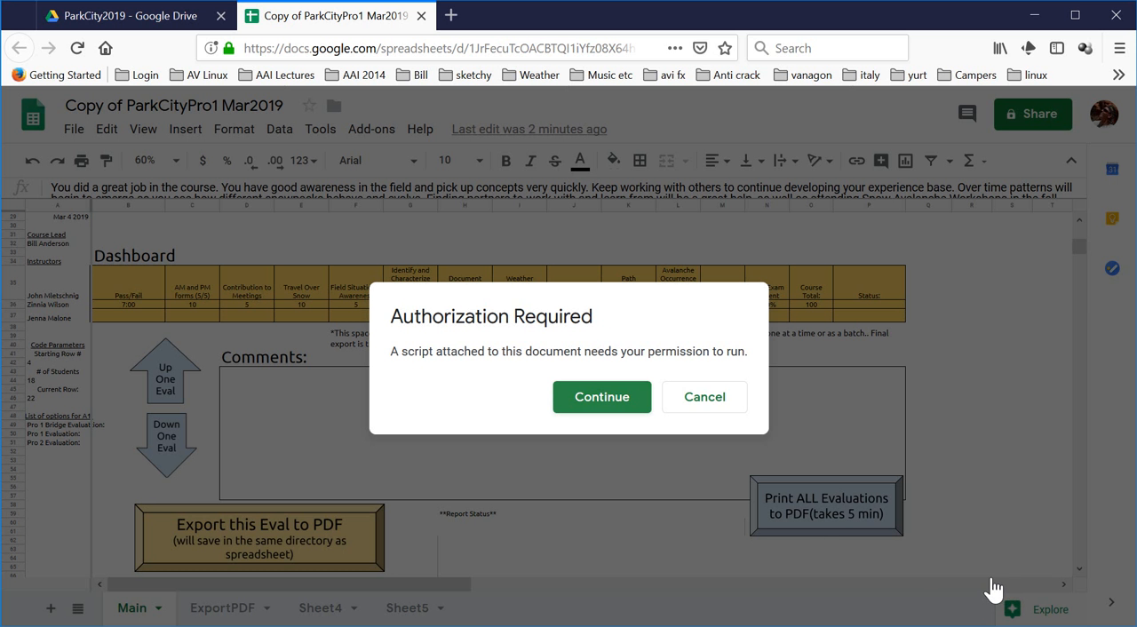
click(600, 398)
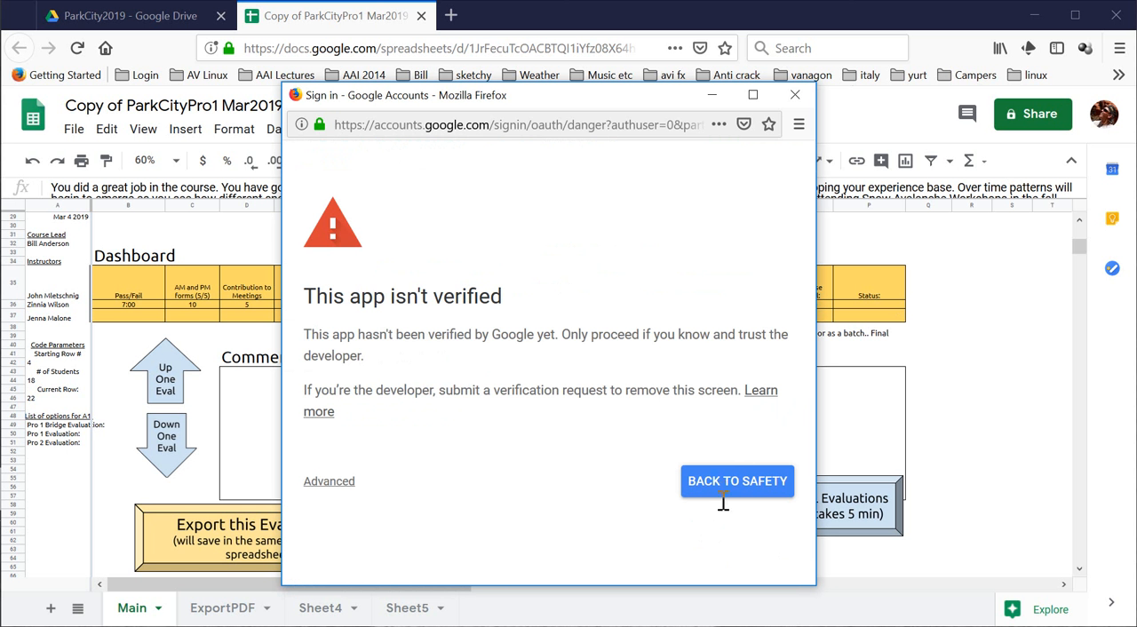
mouse_move(942, 549)
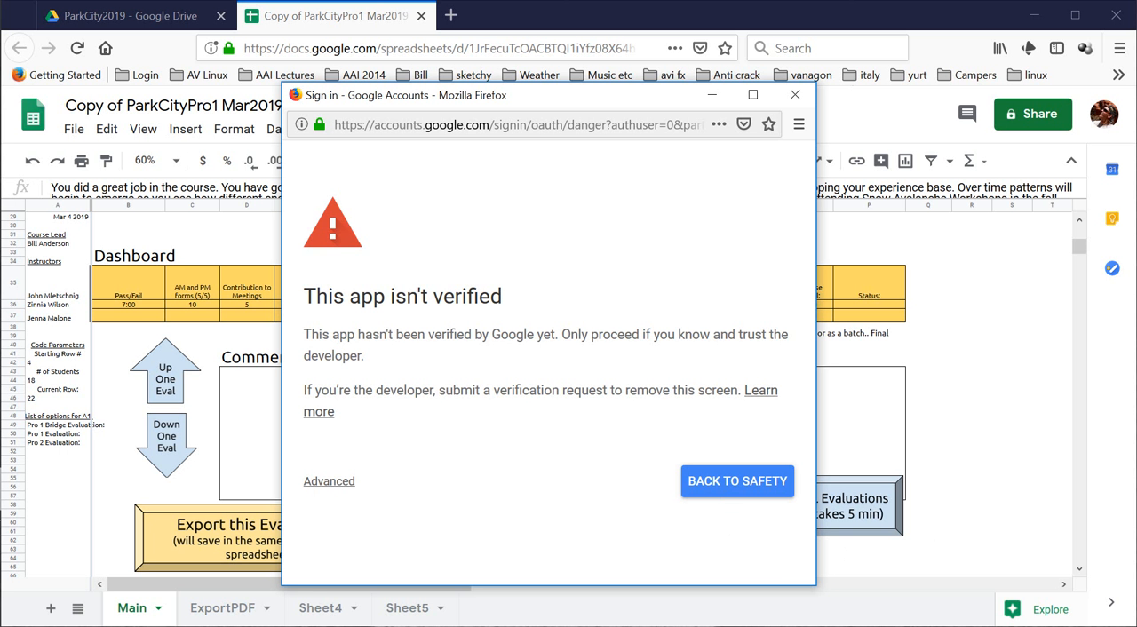
- Proceed to the unverified Recorded Macros app via Advanced and allow it account access
click(328, 480)
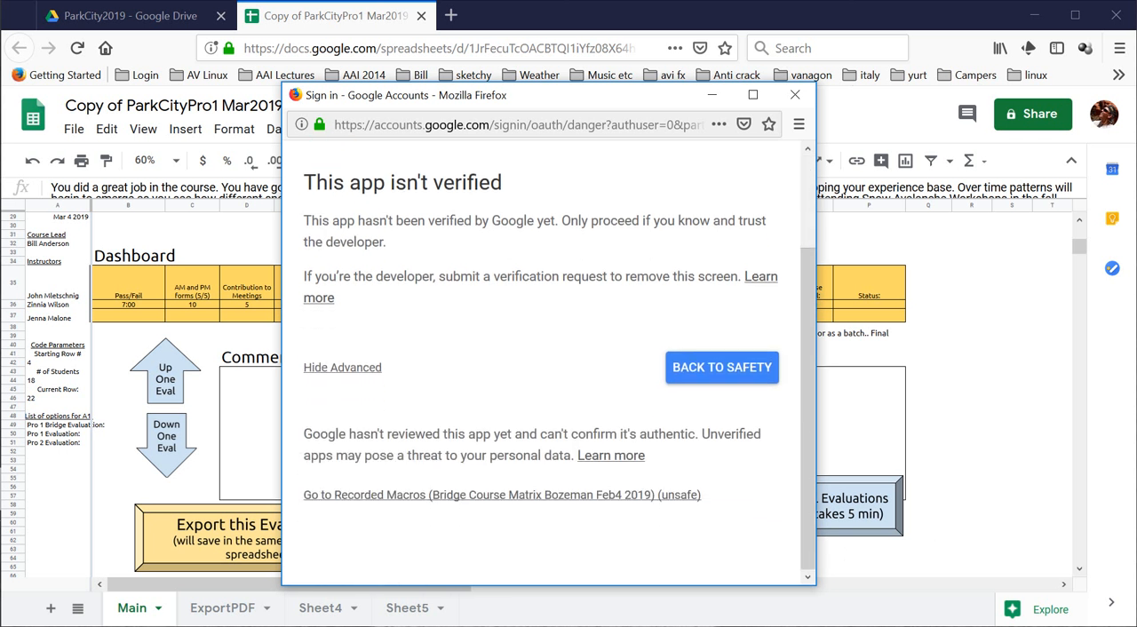
click(502, 494)
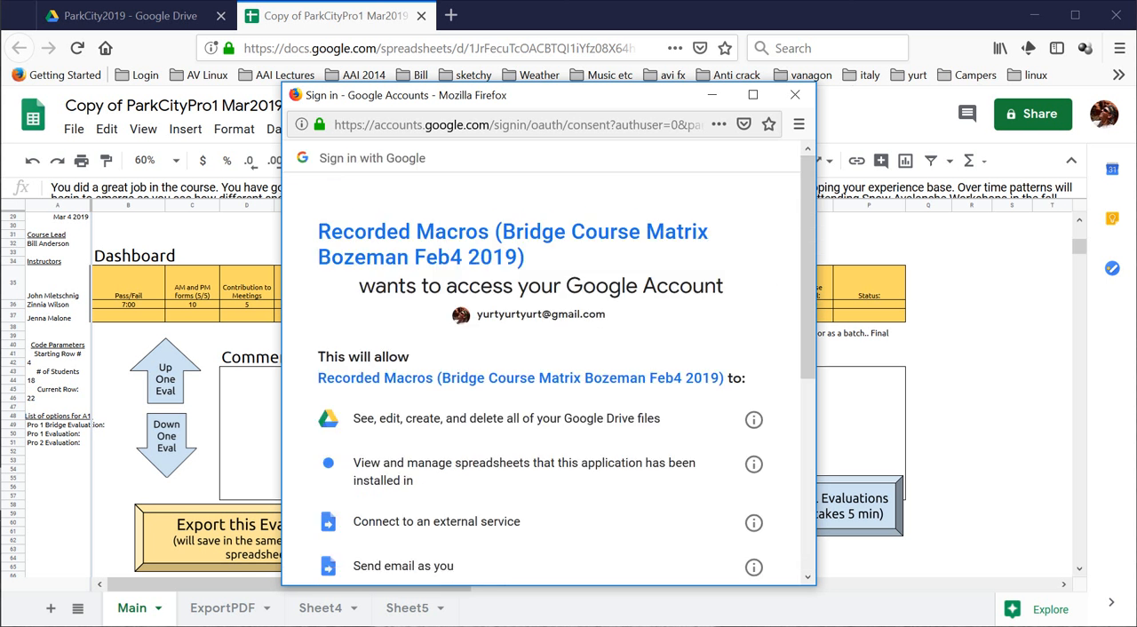
mouse_move(772, 544)
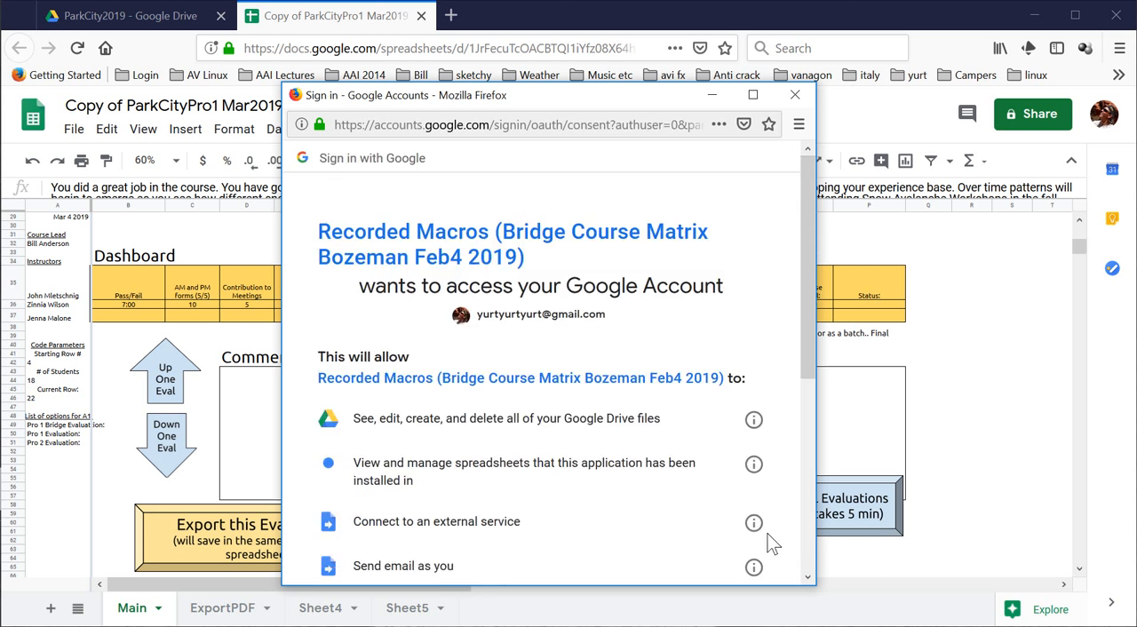
mouse_move(720, 622)
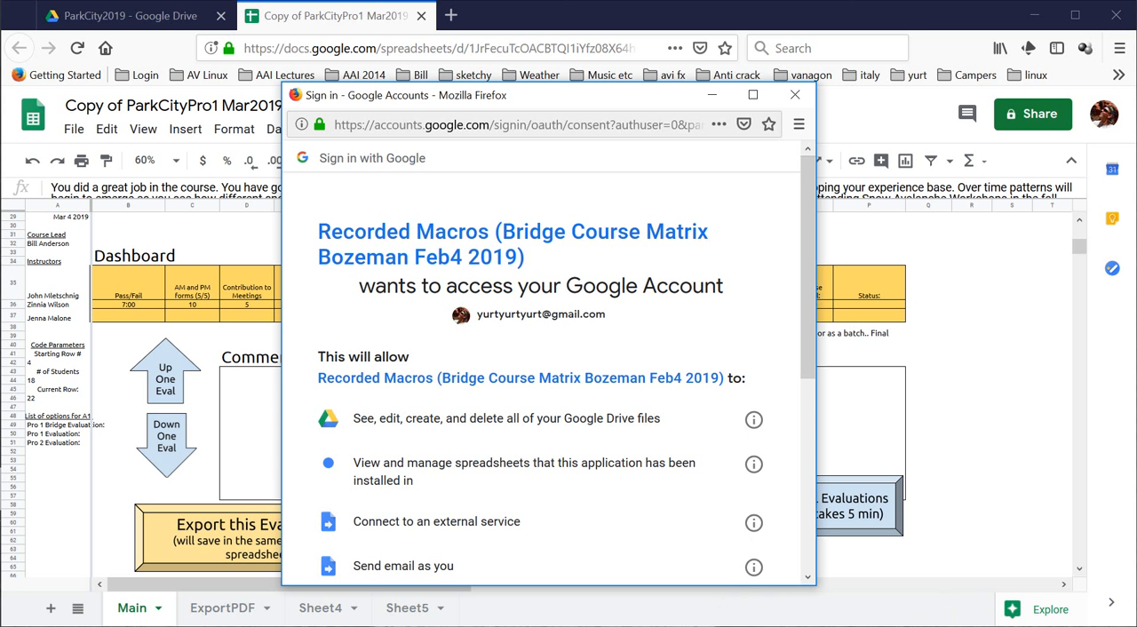
scroll(down, 3)
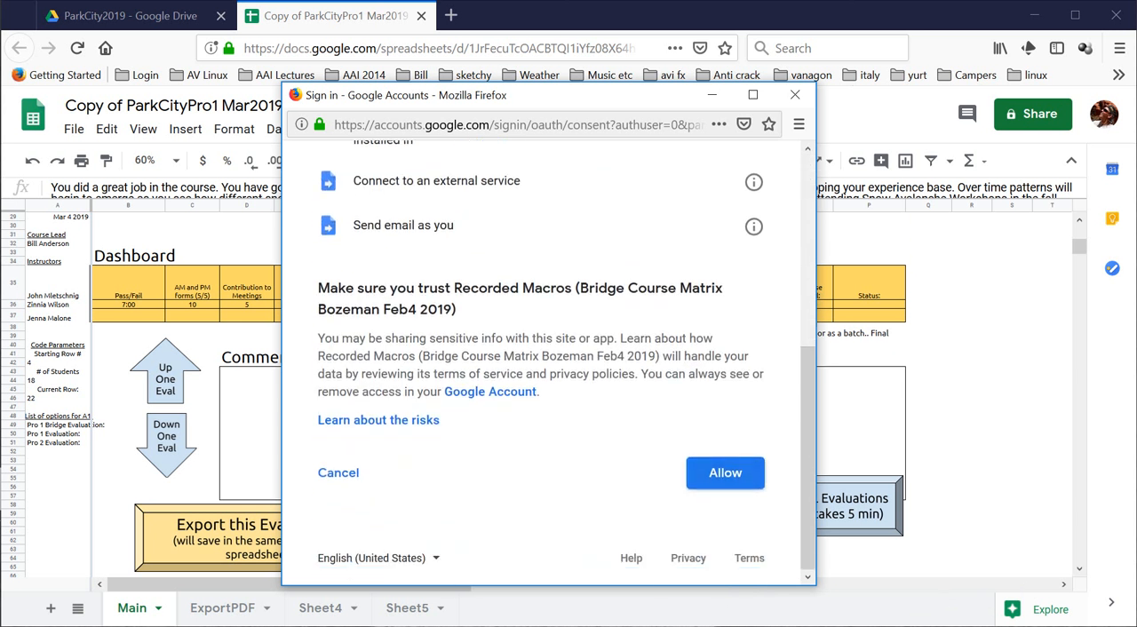
click(725, 473)
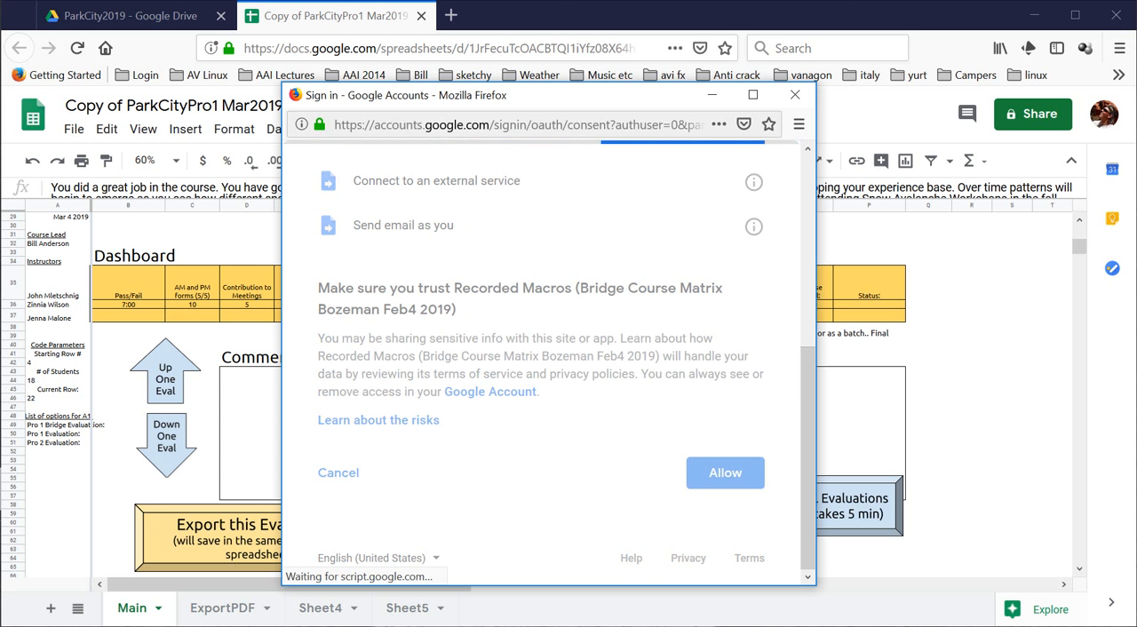
click(725, 472)
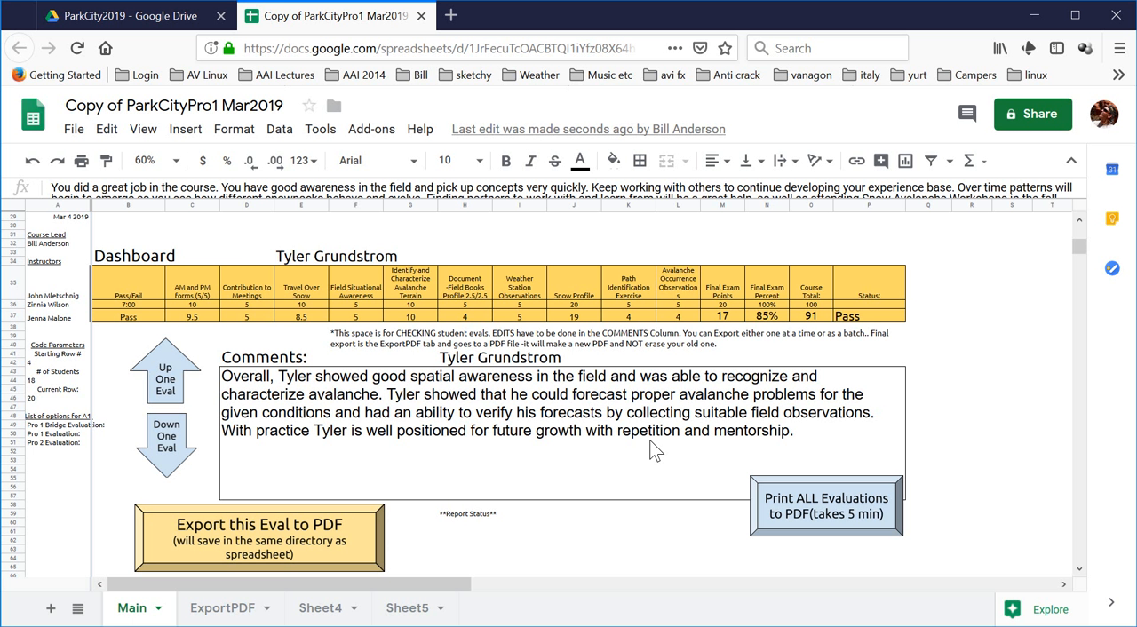
mouse_move(702, 615)
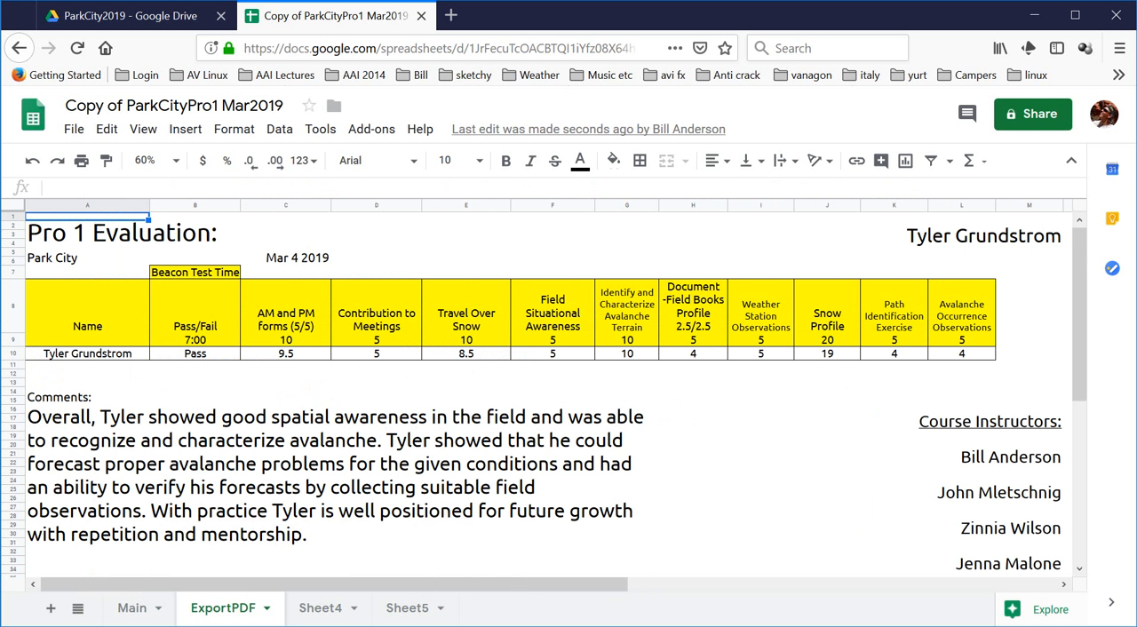
mouse_move(418, 298)
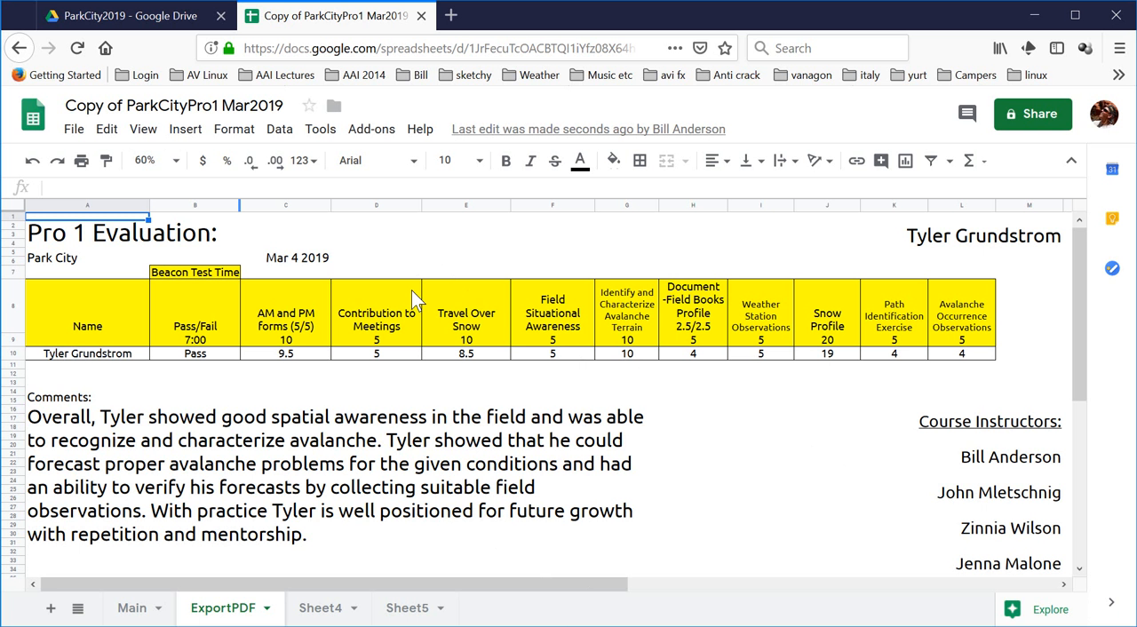
scroll(down, 3)
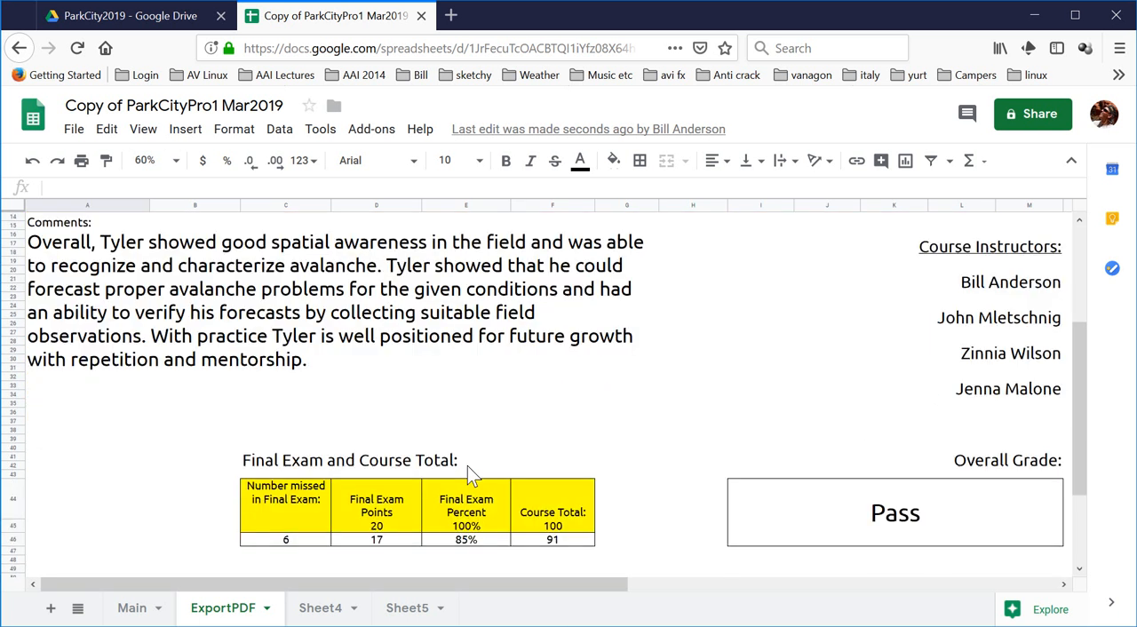
scroll(up, 3)
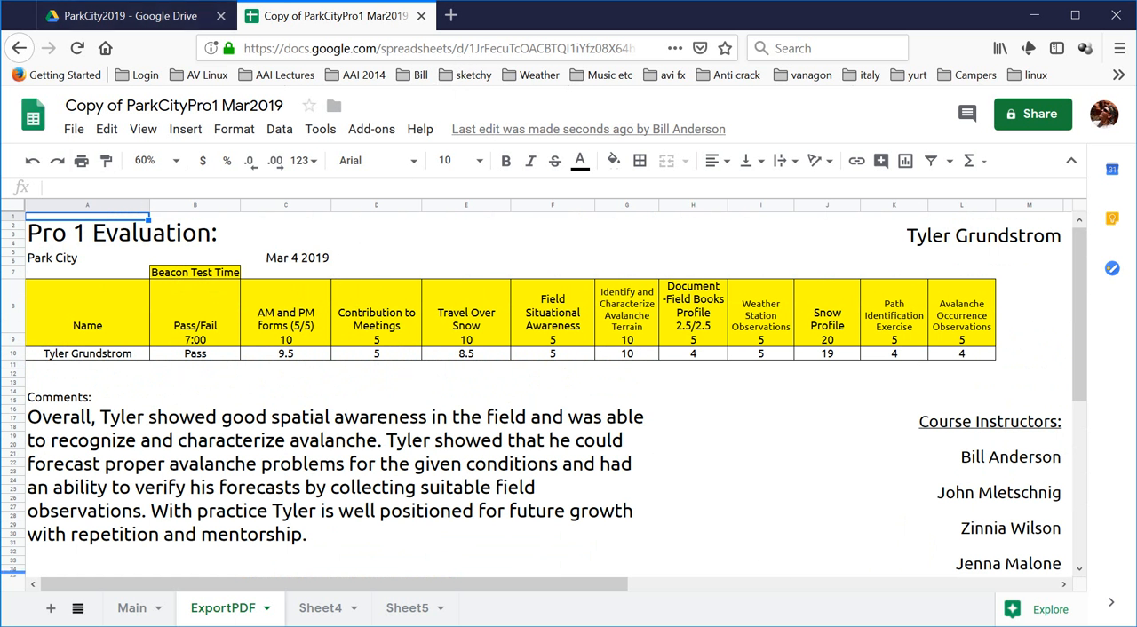
click(131, 607)
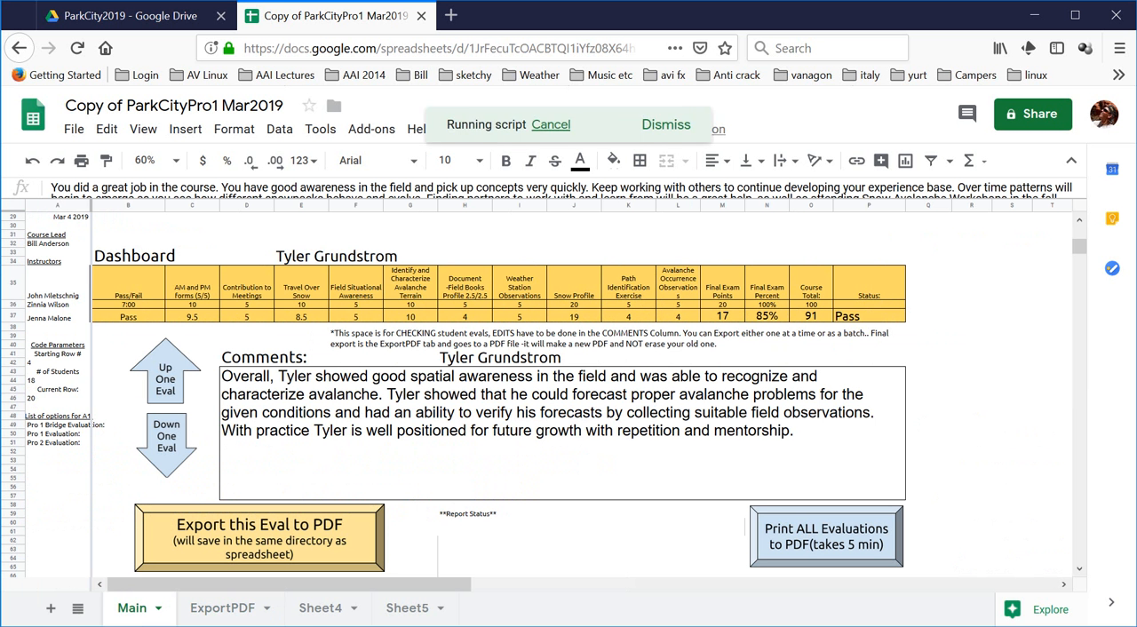
mouse_move(661, 589)
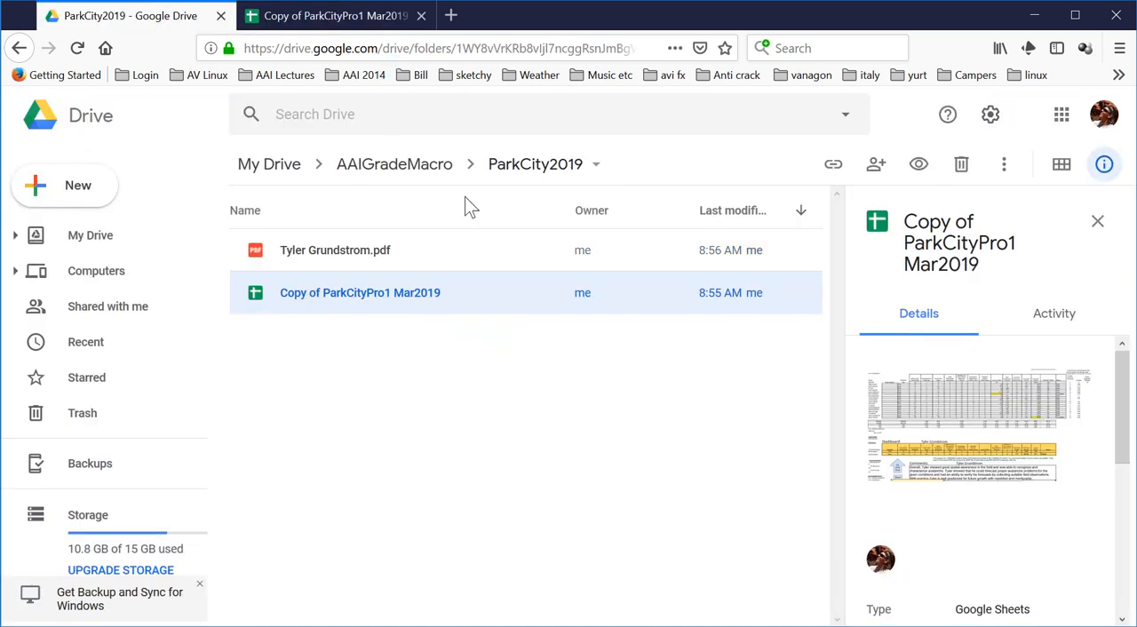
click(334, 249)
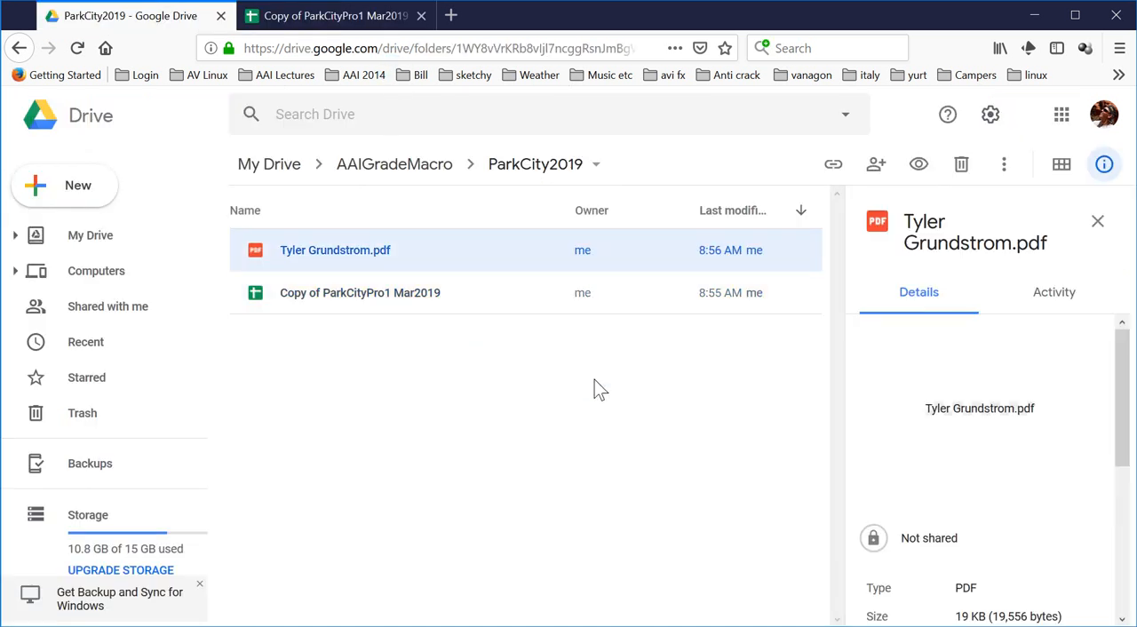
double_click(334, 248)
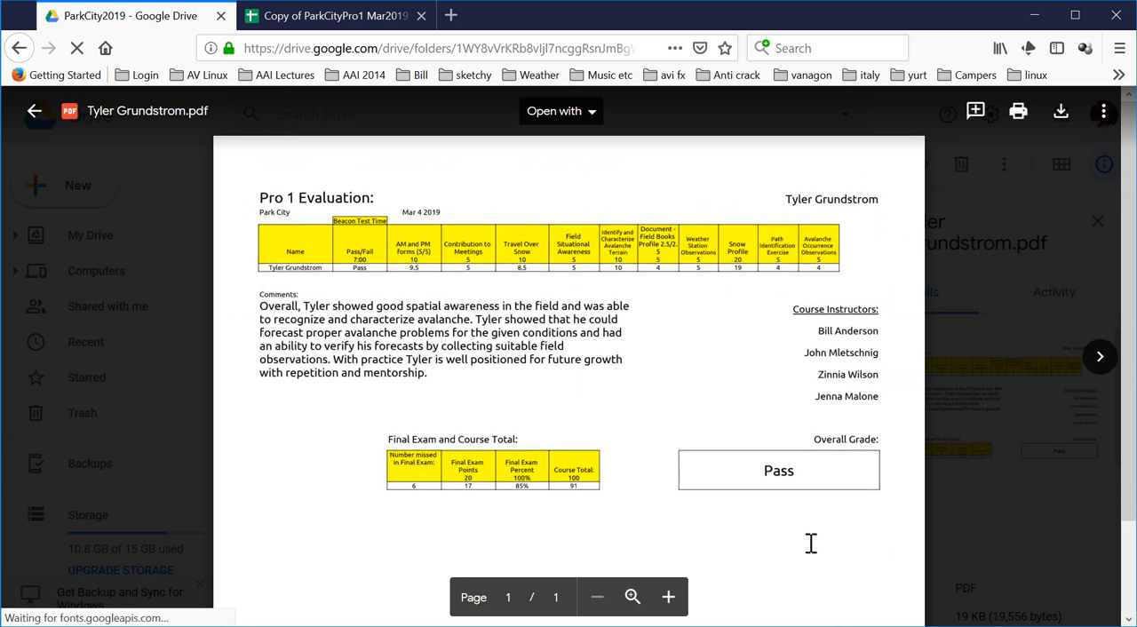
click(34, 110)
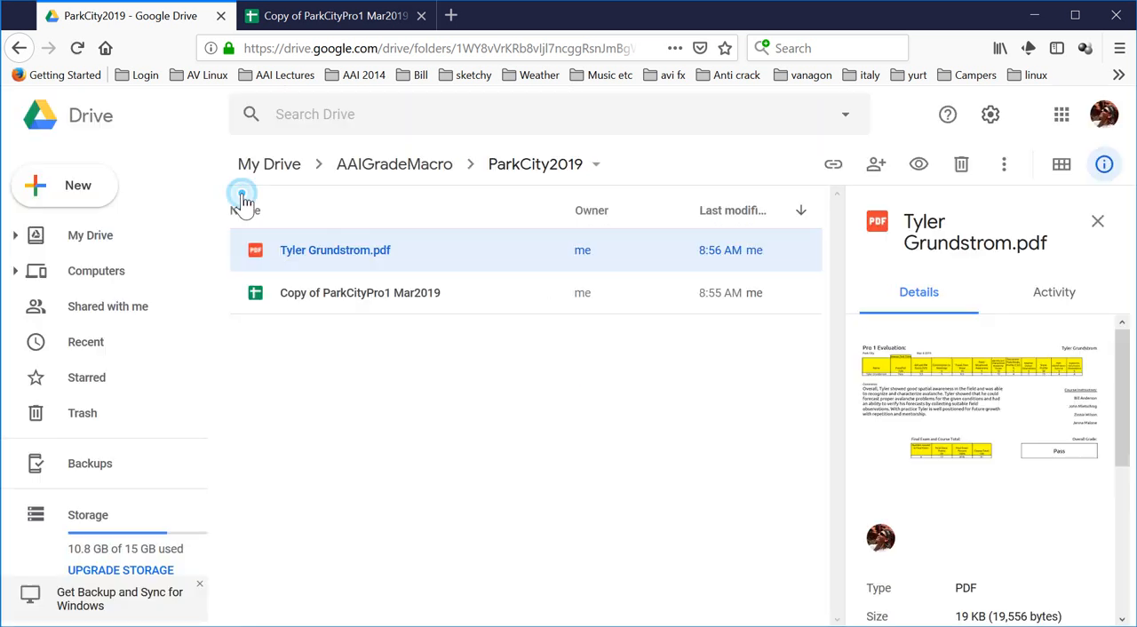
mouse_move(480, 395)
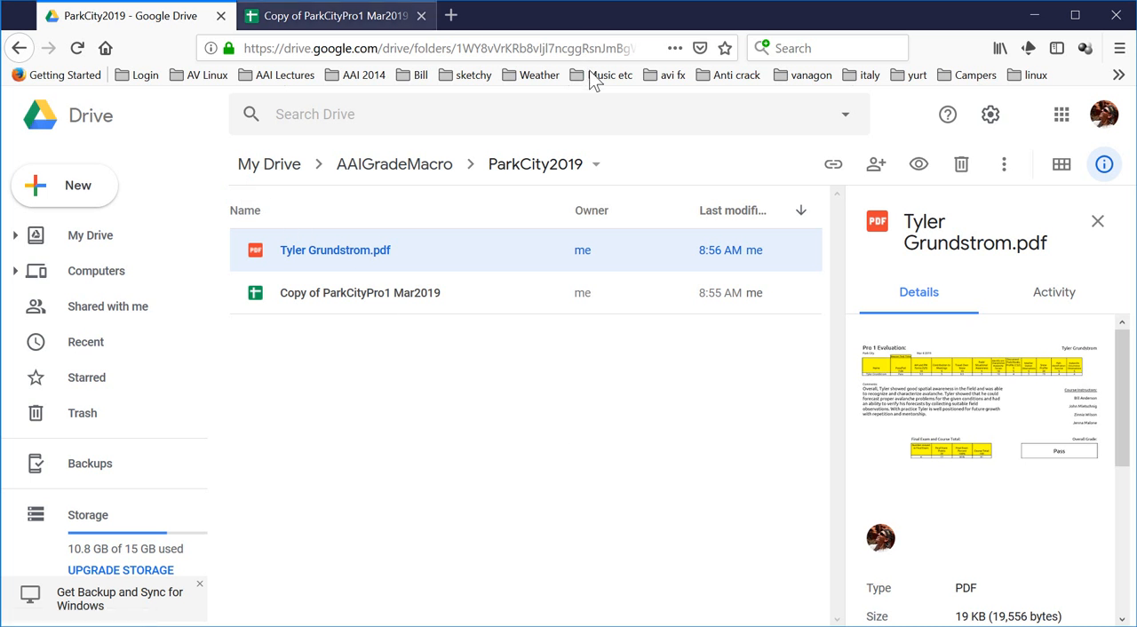
click(336, 14)
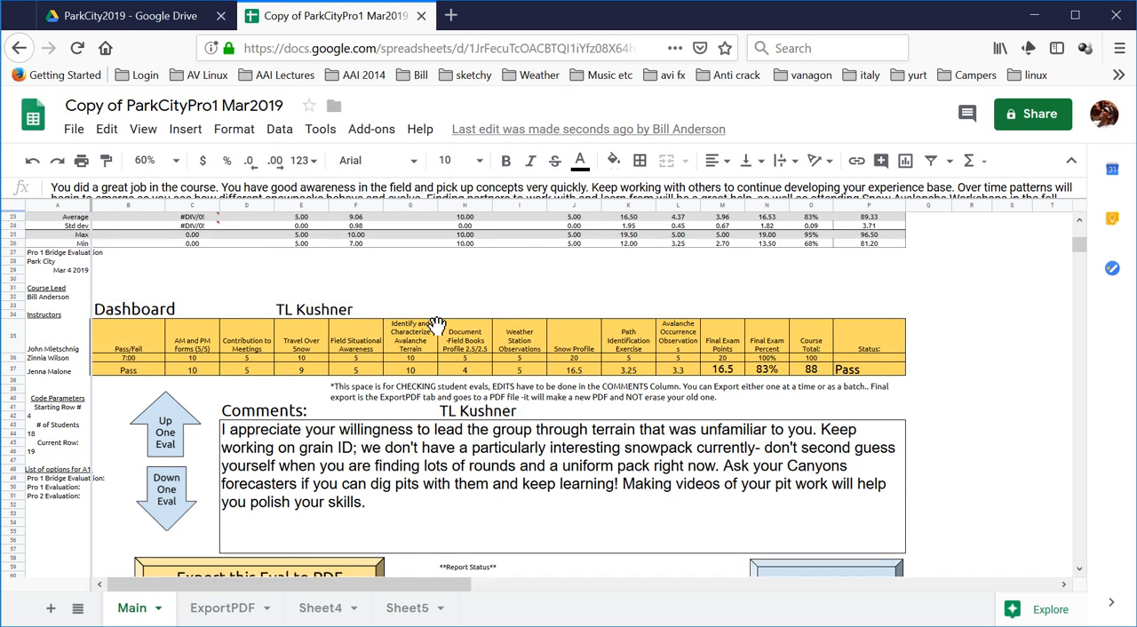
- Scroll through the Main sheet's student list before printing all evaluations
scroll(up, 3)
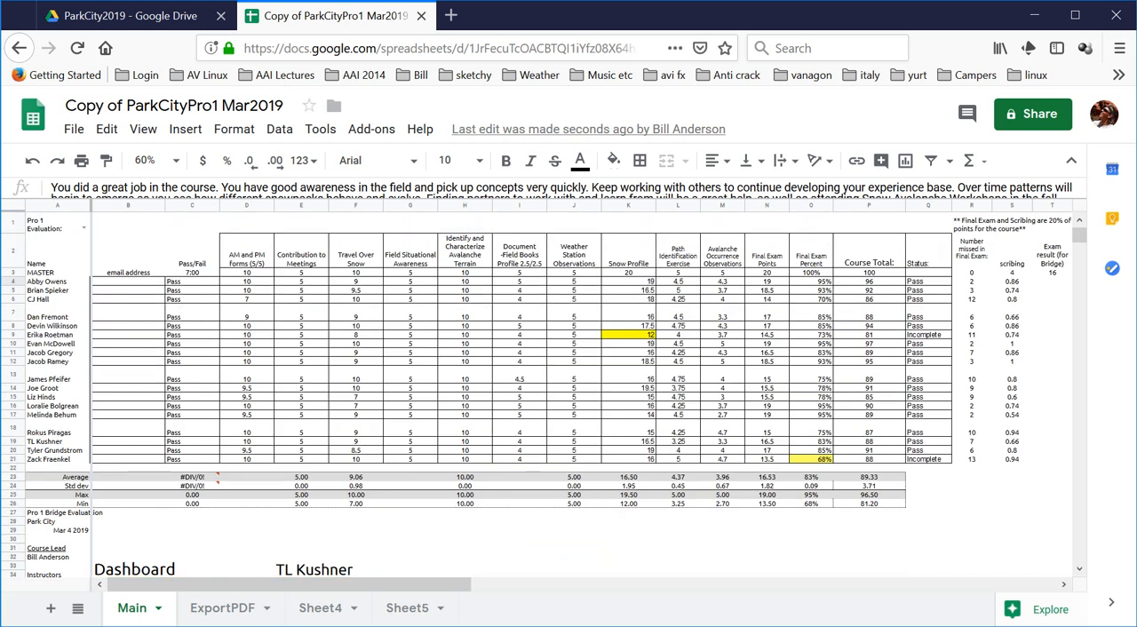
scroll(down, 3)
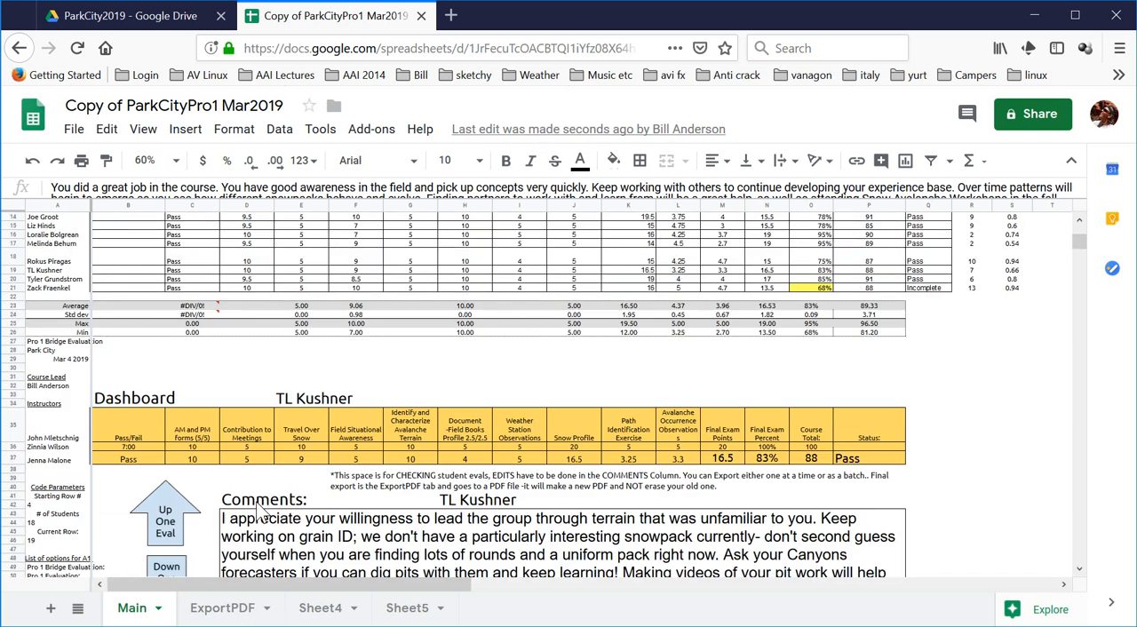
scroll(down, 3)
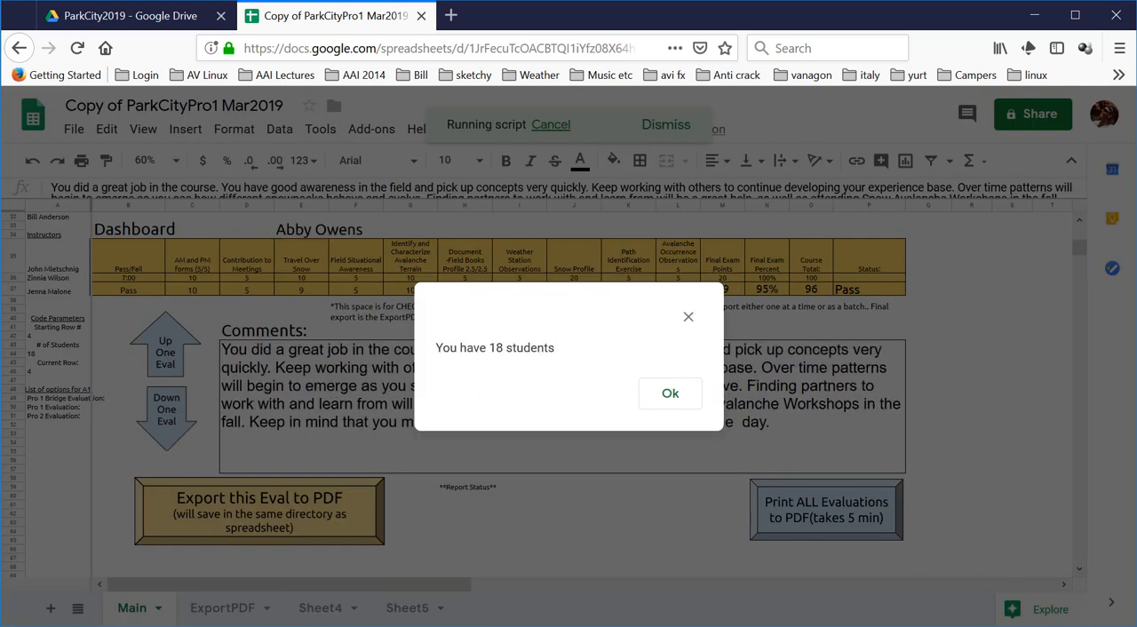
- Acknowledge the 18 students notice, enter 'bill' as the name and confirm creating all PDFs
click(671, 395)
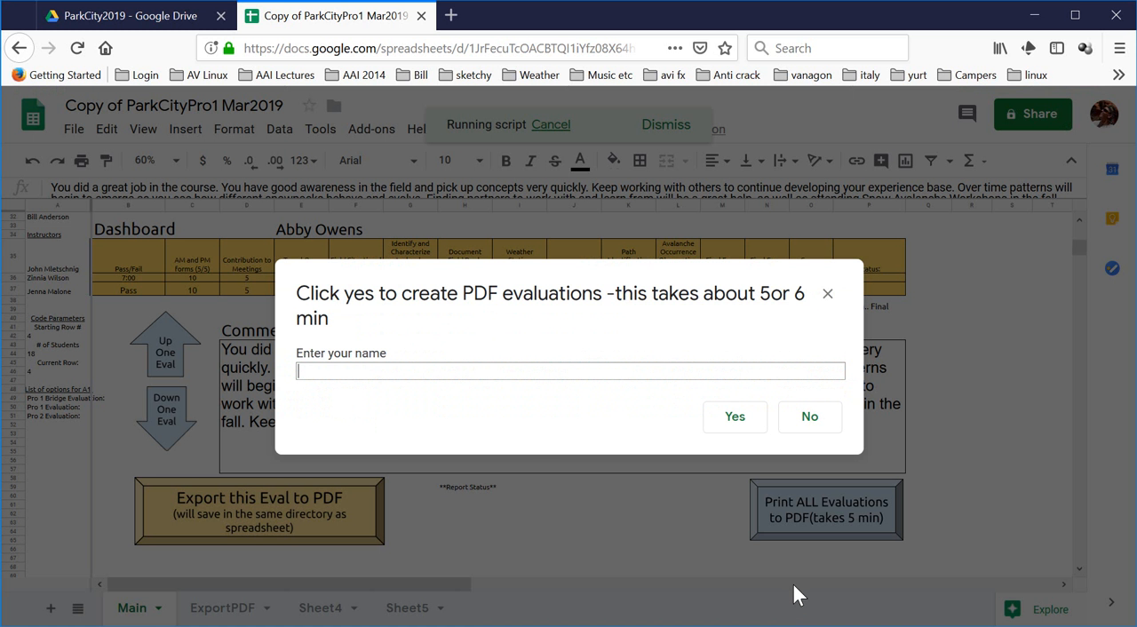
text(bill)
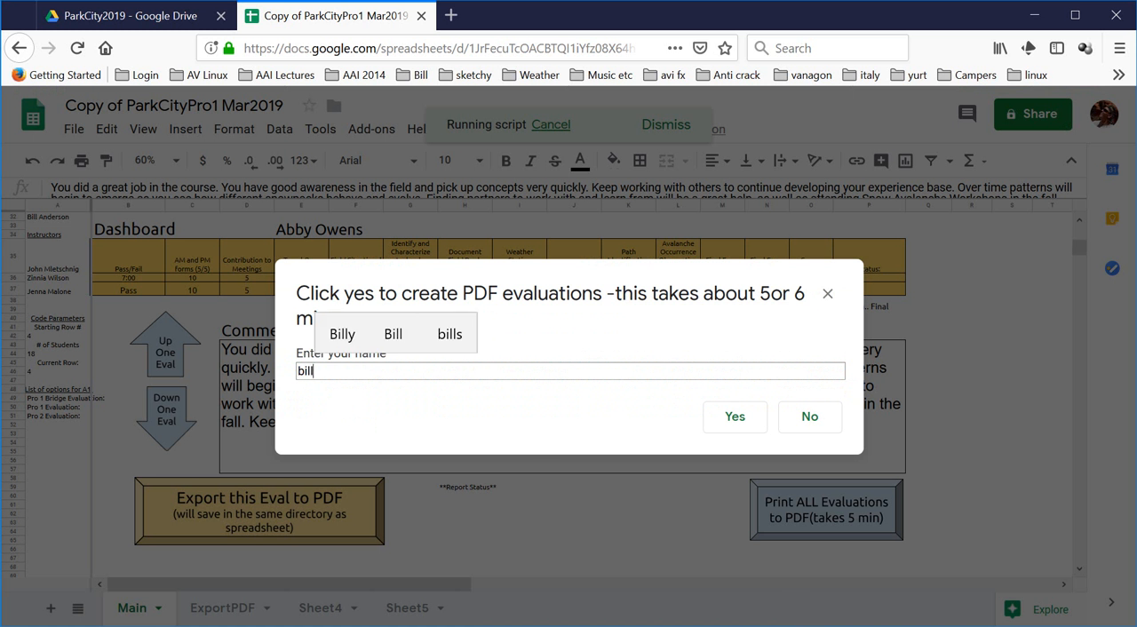
click(736, 416)
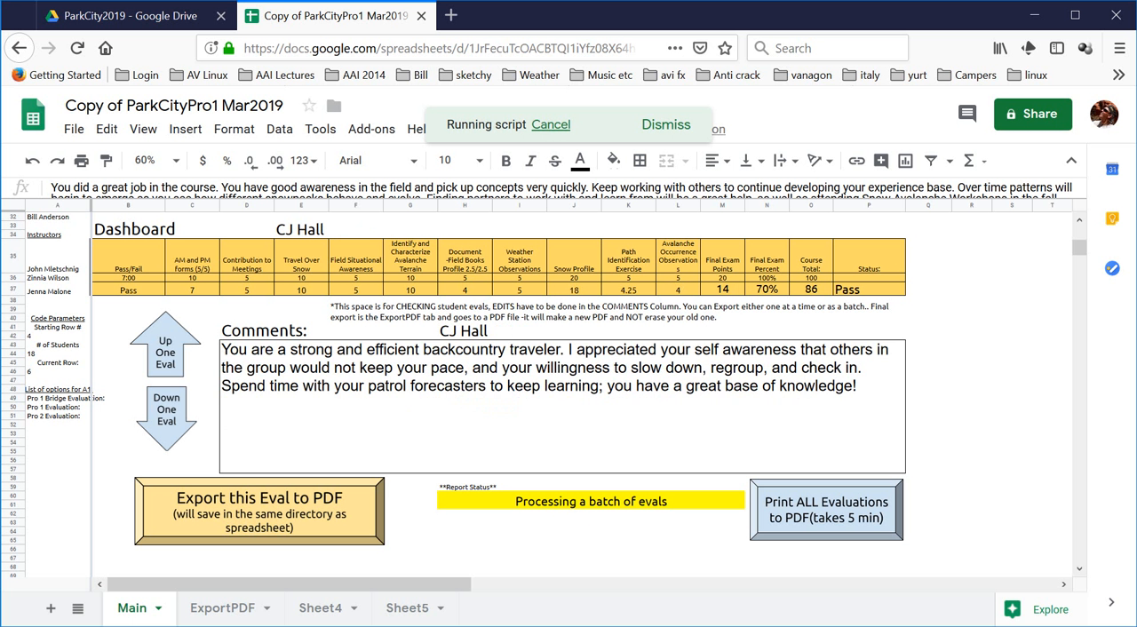
click(165, 409)
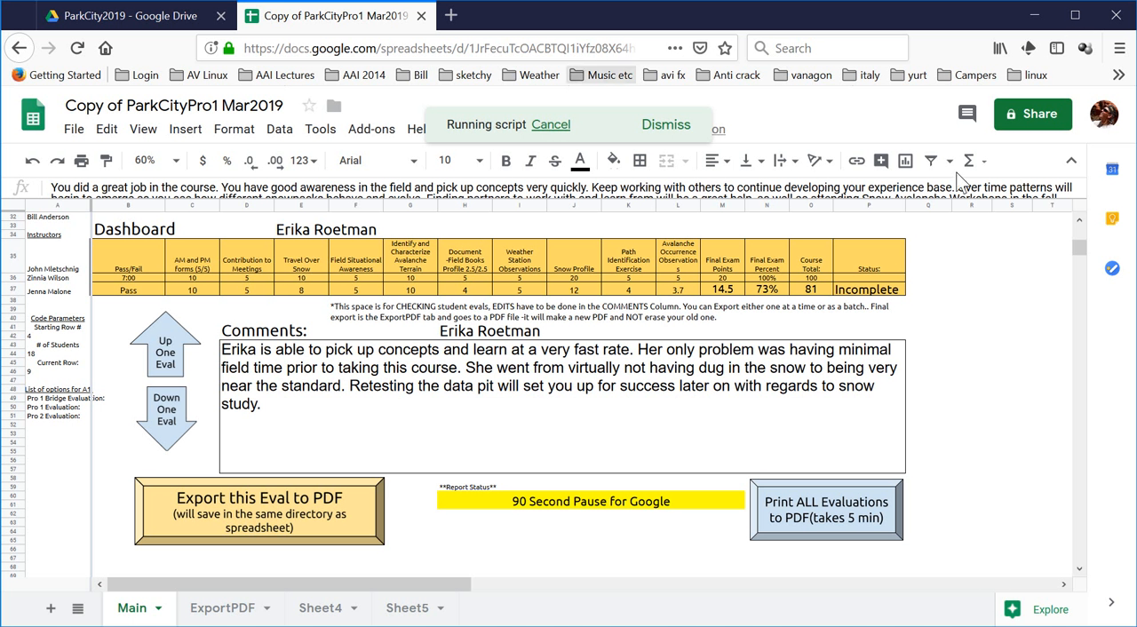
click(665, 124)
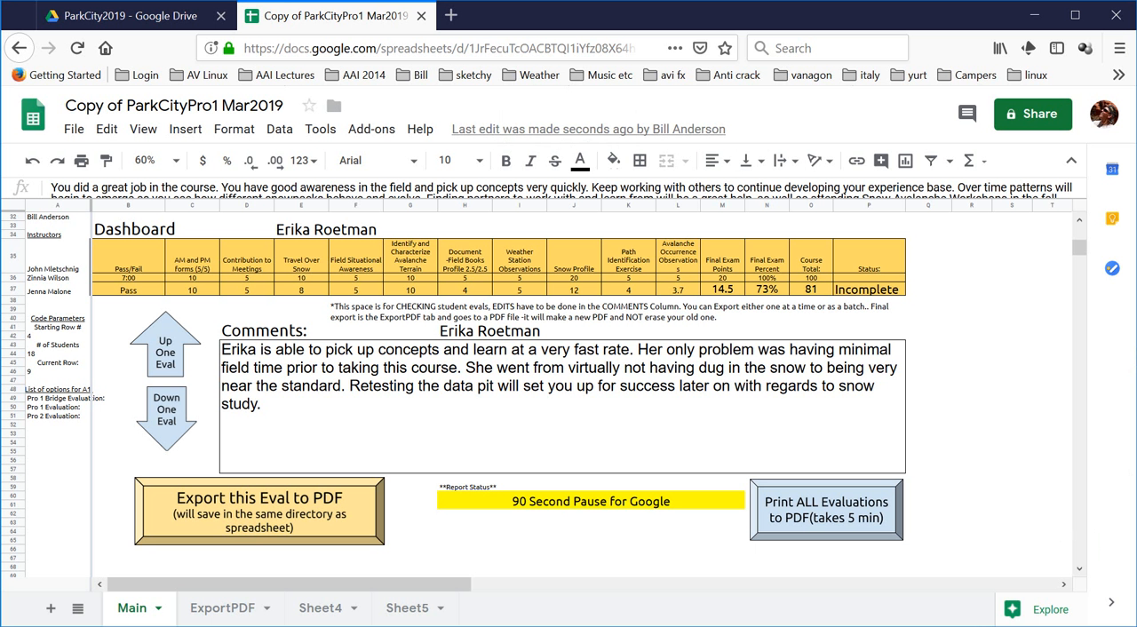
mouse_move(700, 336)
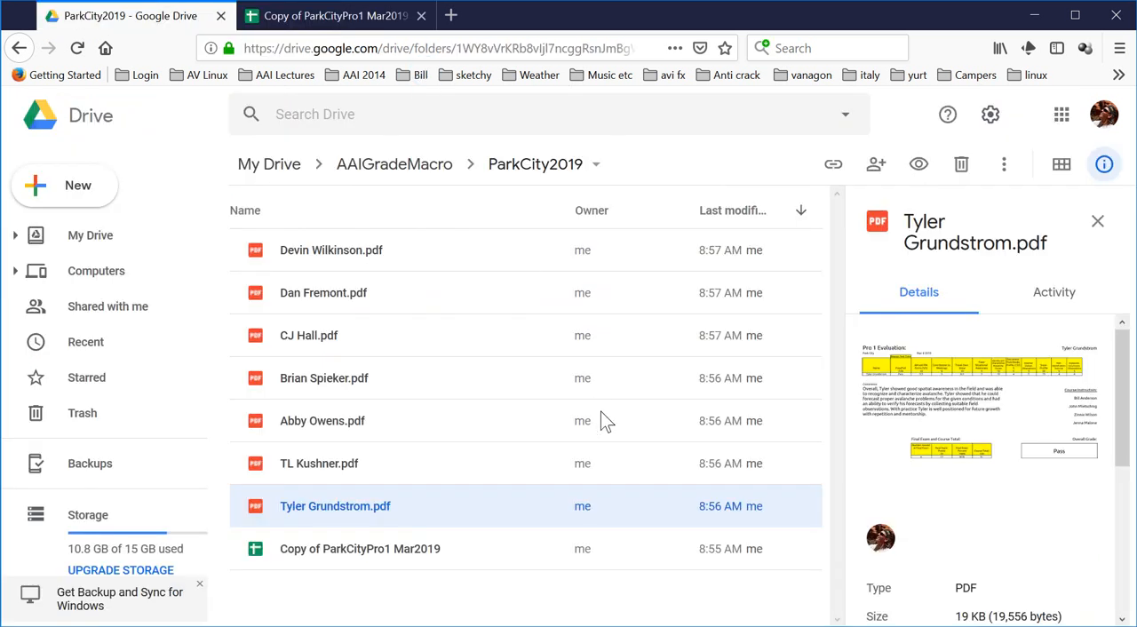
mouse_move(387, 110)
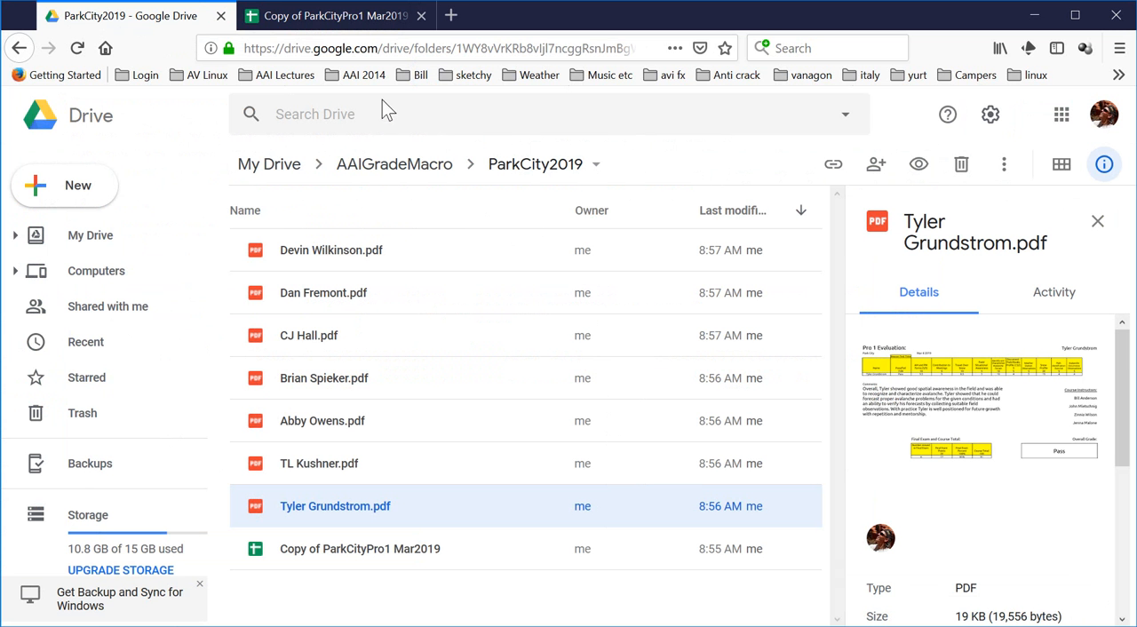
- Return from the Drive folder of new student PDFs to the grading spreadsheet
click(334, 14)
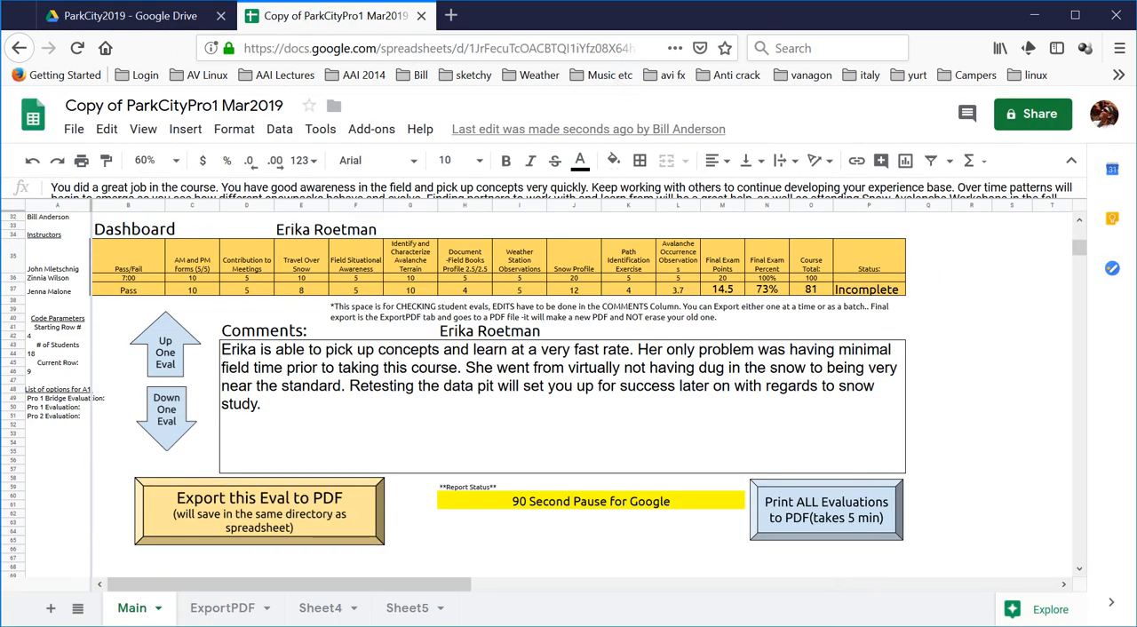